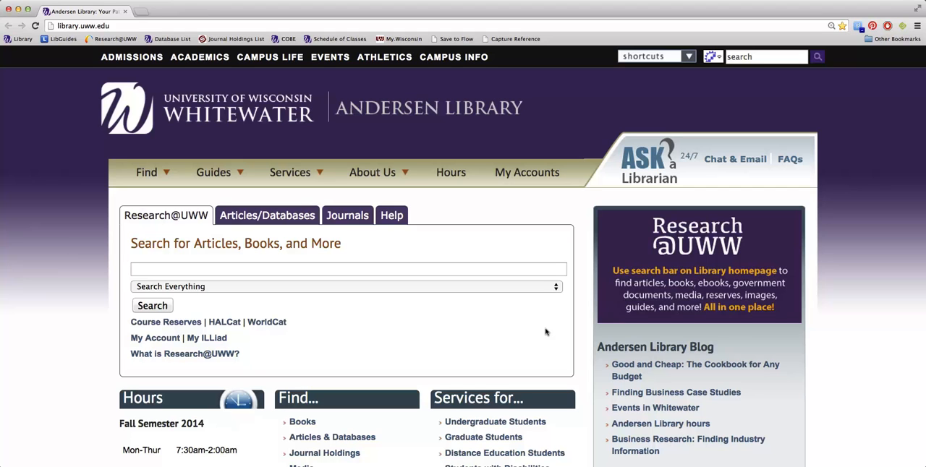
Navigate Guides > Course Guides > Accounting to the Accounting 701: Accounting Foundations guide.
{"action": "left_click", "coordinate": [83, 26]}
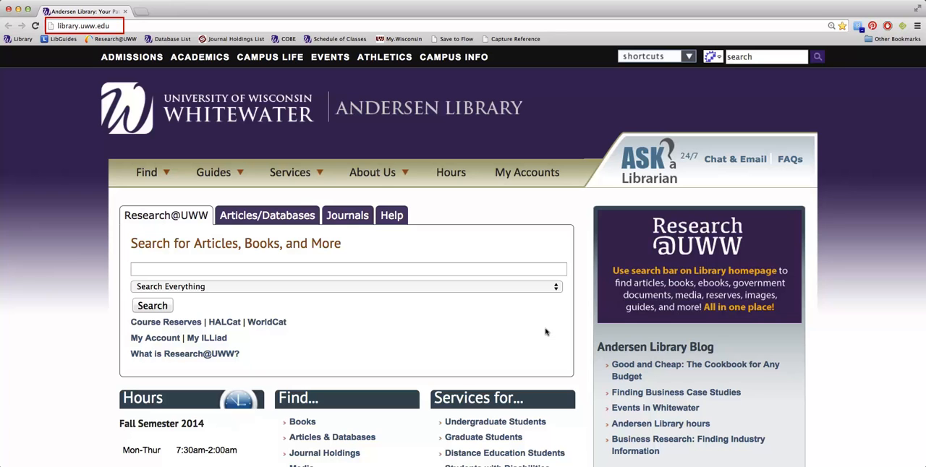
{"action": "left_click", "coordinate": [214, 172]}
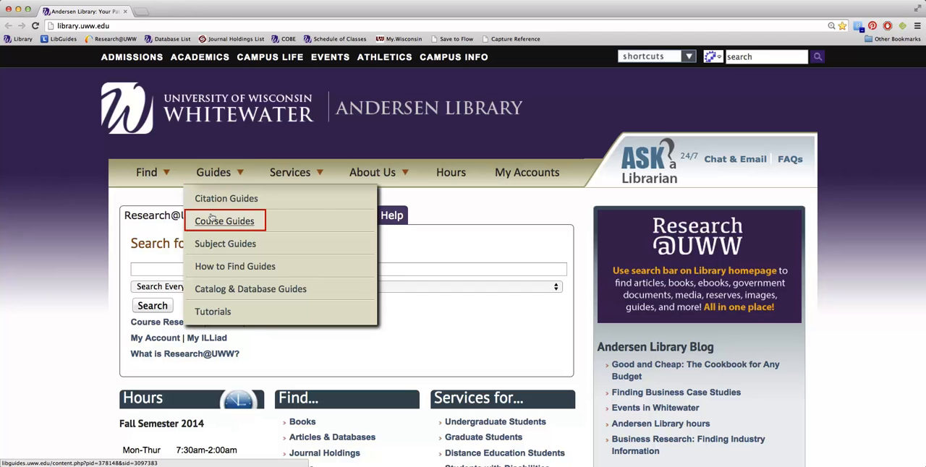
{"action": "left_click", "coordinate": [225, 221]}
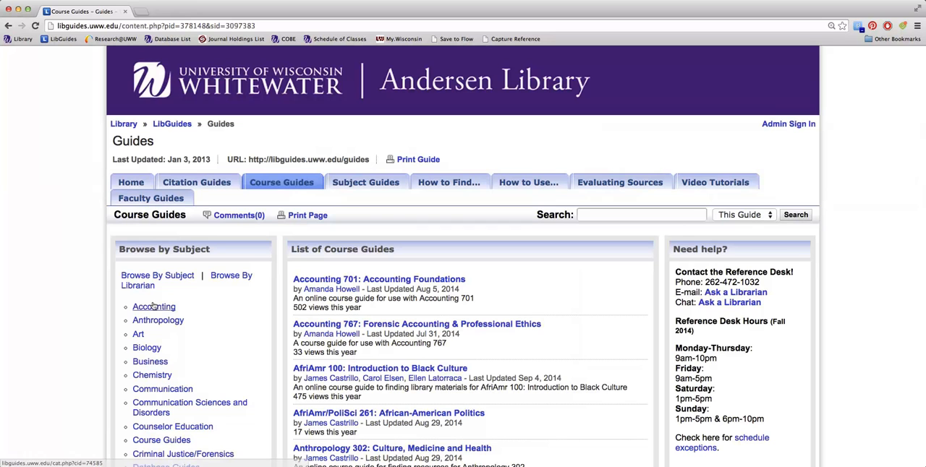
{"action": "left_click", "coordinate": [153, 307]}
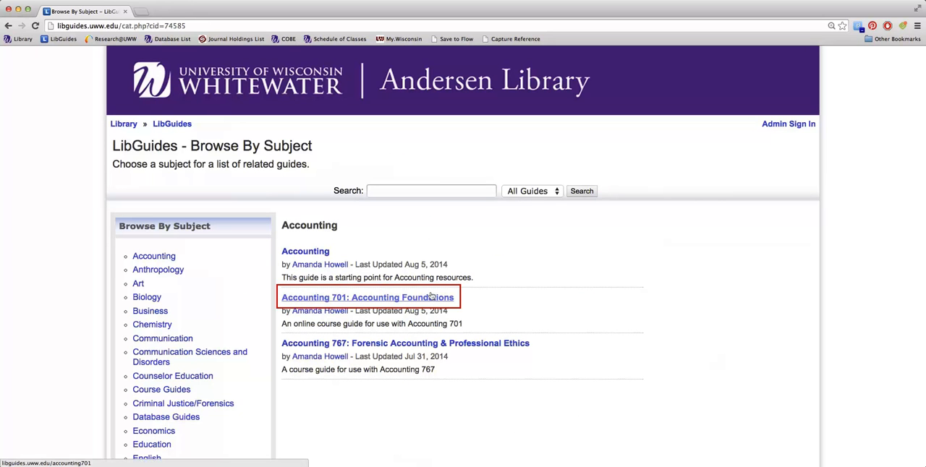
{"action": "left_click", "coordinate": [367, 297]}
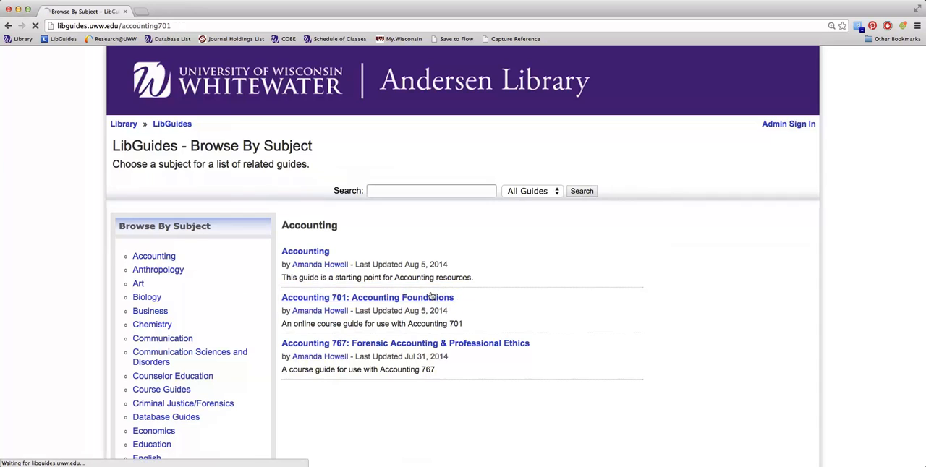
Let the Accounting 701 guide finish loading on its Get Help page.
{"action": "left_click", "coordinate": [368, 298]}
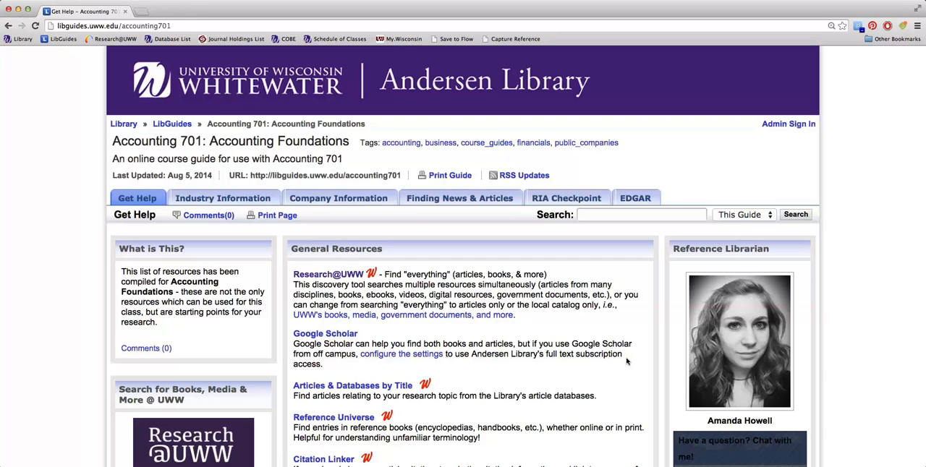
{"action": "mouse_move", "coordinate": [422, 241]}
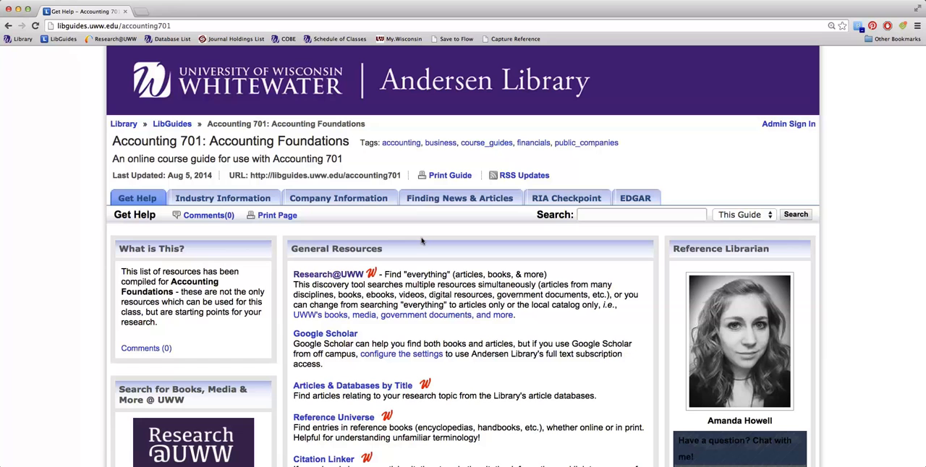
{"action": "mouse_move", "coordinate": [420, 241]}
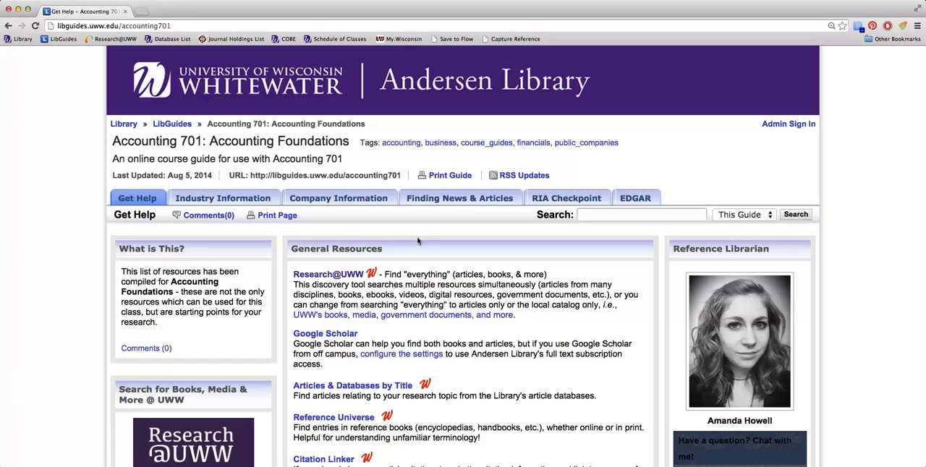
{"action": "mouse_move", "coordinate": [416, 241]}
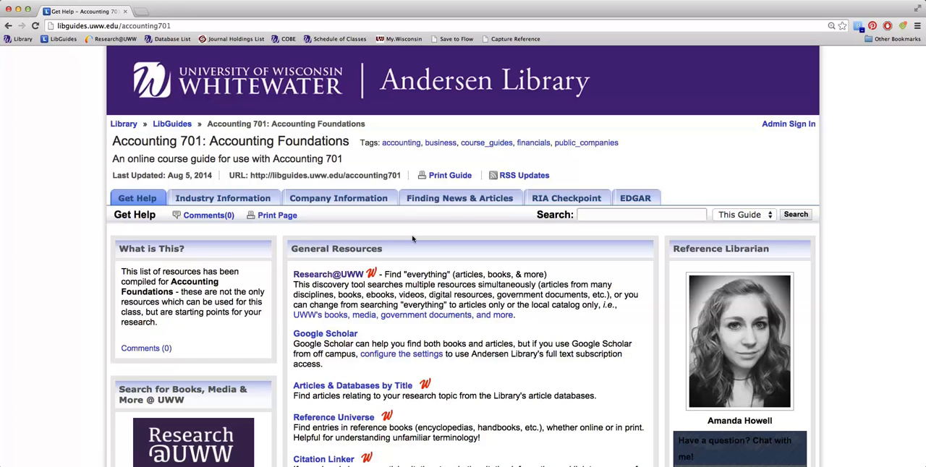
Open the Industry Information tab and scroll through Industry Resources, Industry Numbers and SIC/NAICS codes.
{"action": "left_click", "coordinate": [223, 197]}
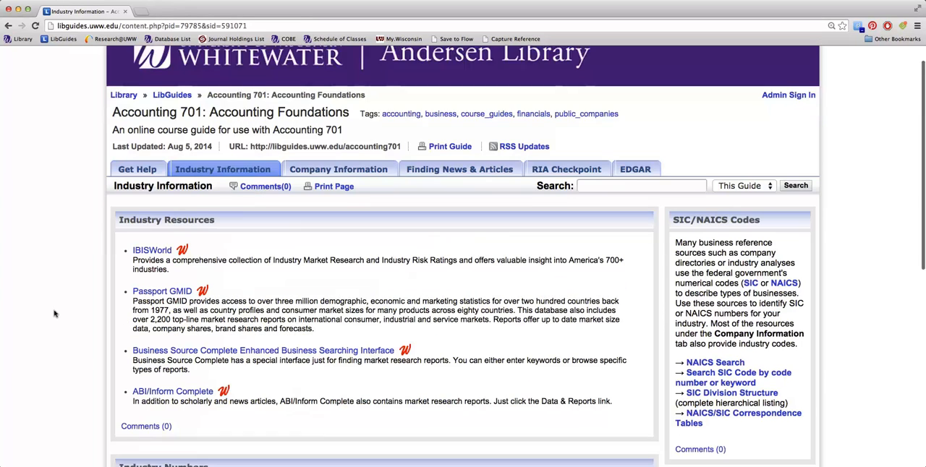
{"action": "scroll", "scroll_direction": "down", "scroll_amount": 3}
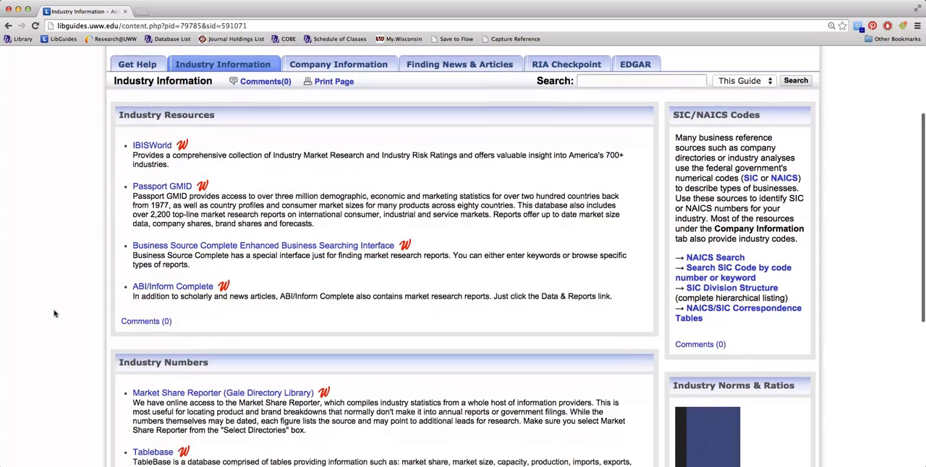
{"action": "scroll", "scroll_direction": "down", "scroll_amount": 3}
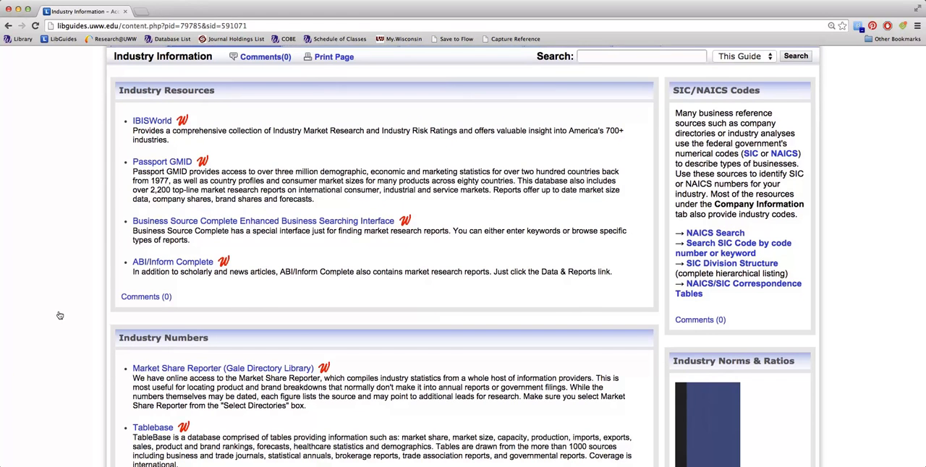
{"action": "mouse_move", "coordinate": [70, 314]}
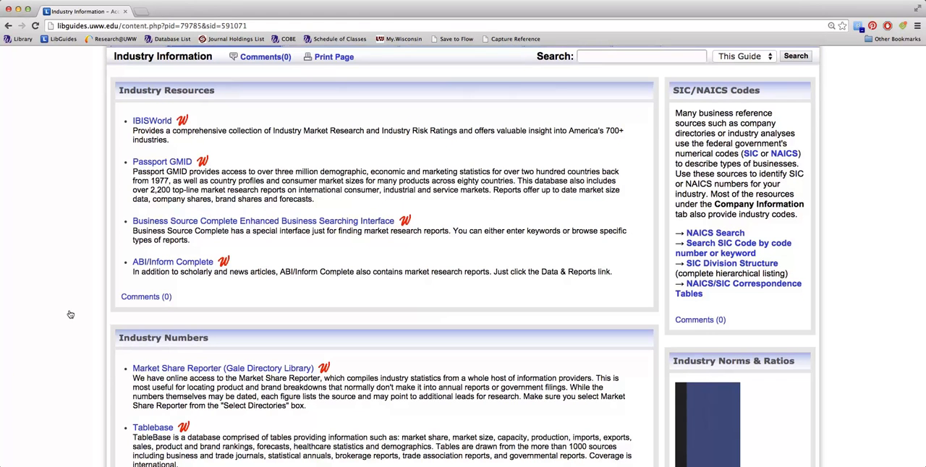
{"action": "mouse_move", "coordinate": [80, 311]}
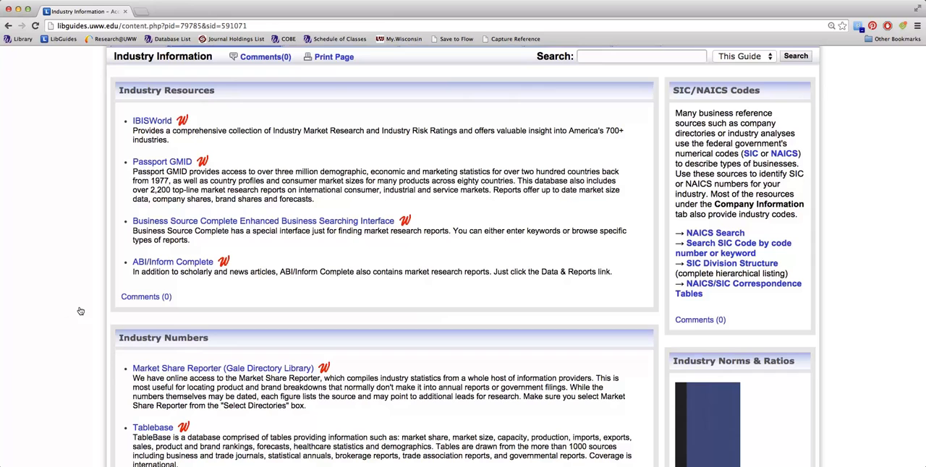
{"action": "mouse_move", "coordinate": [90, 305]}
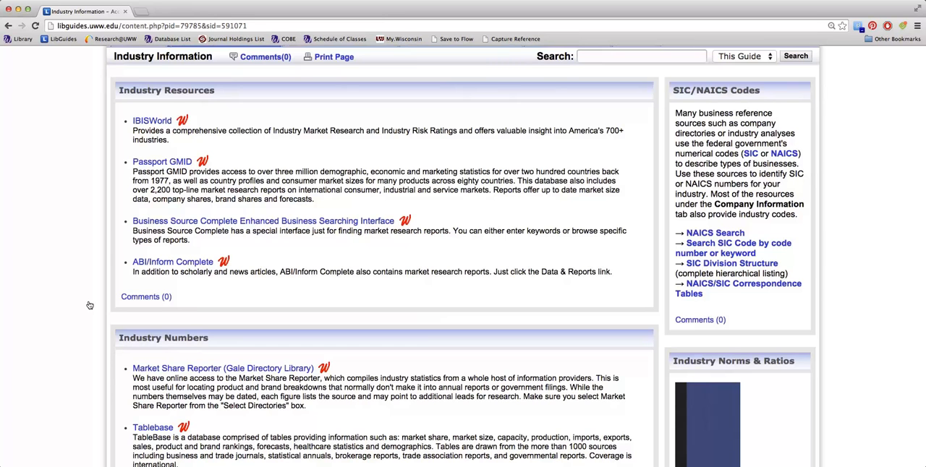
{"action": "mouse_move", "coordinate": [98, 297]}
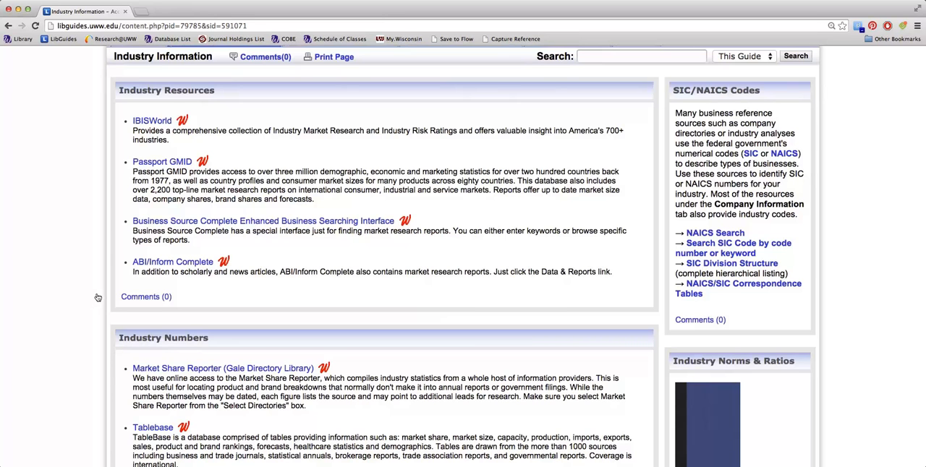
{"action": "scroll", "scroll_direction": "down", "scroll_amount": 3}
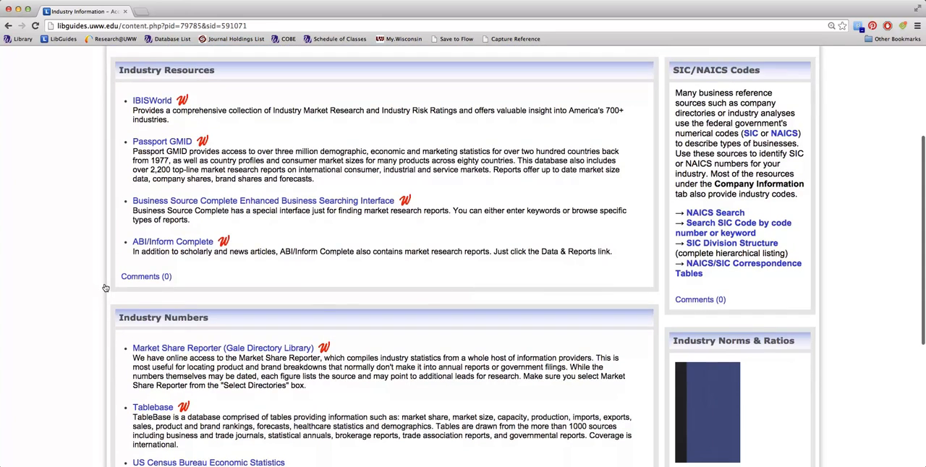
{"action": "scroll", "scroll_direction": "down", "scroll_amount": 3}
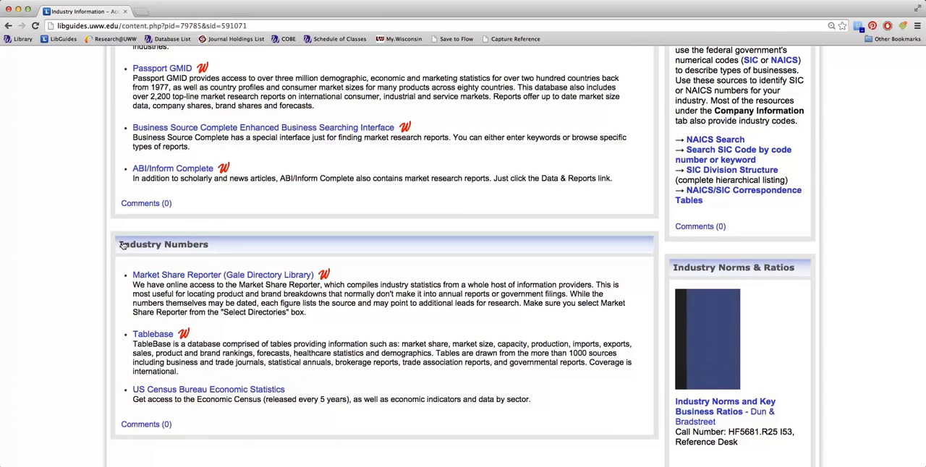
{"action": "mouse_move", "coordinate": [127, 228]}
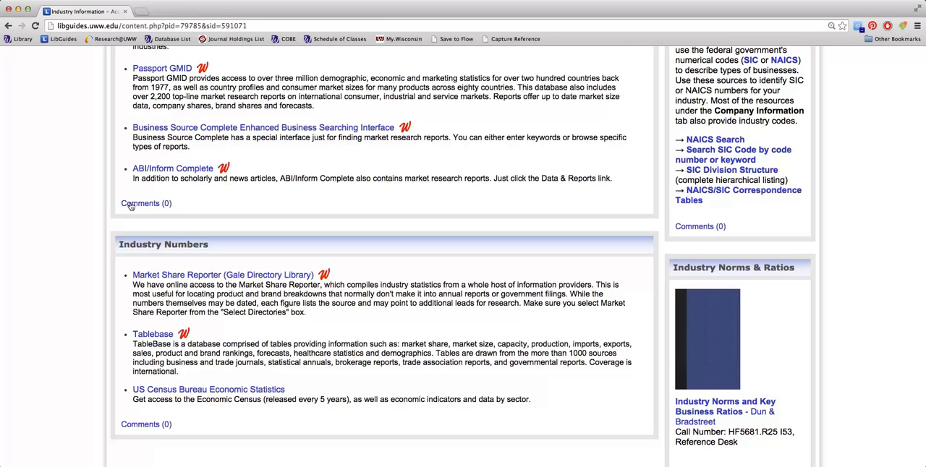
{"action": "mouse_move", "coordinate": [133, 184]}
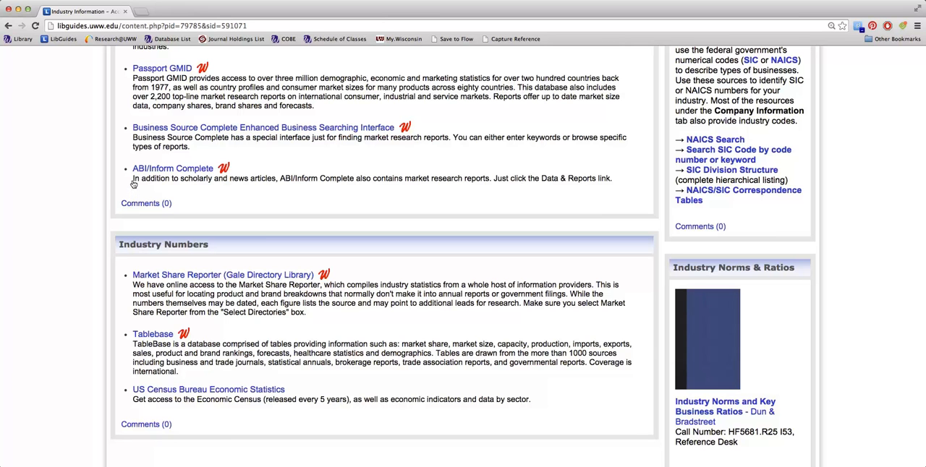
{"action": "mouse_move", "coordinate": [136, 160]}
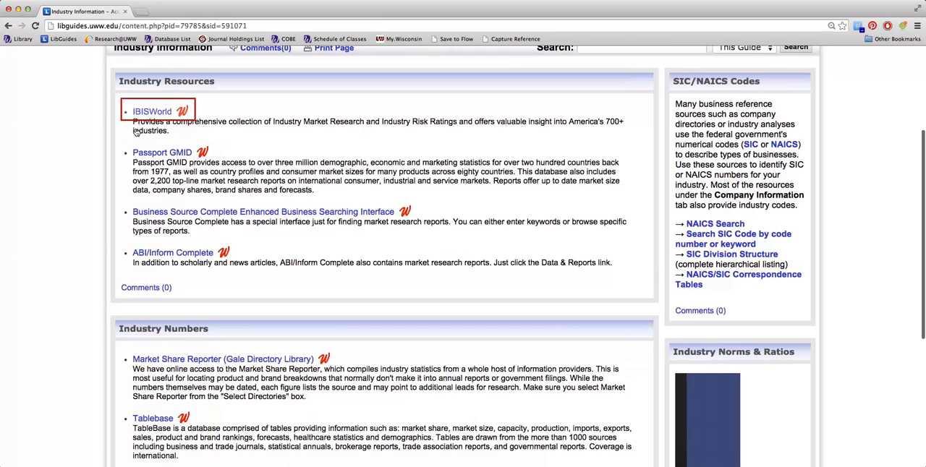
Launch IBISWorld from the guide onto the UW–Whitewater welcome page and activate keyword search.
{"action": "left_click", "coordinate": [152, 111]}
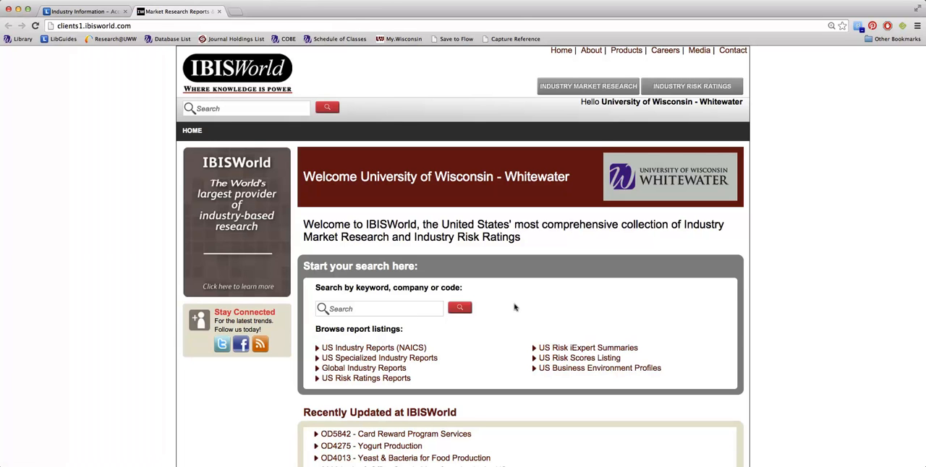
{"action": "scroll", "scroll_direction": "down", "scroll_amount": 3}
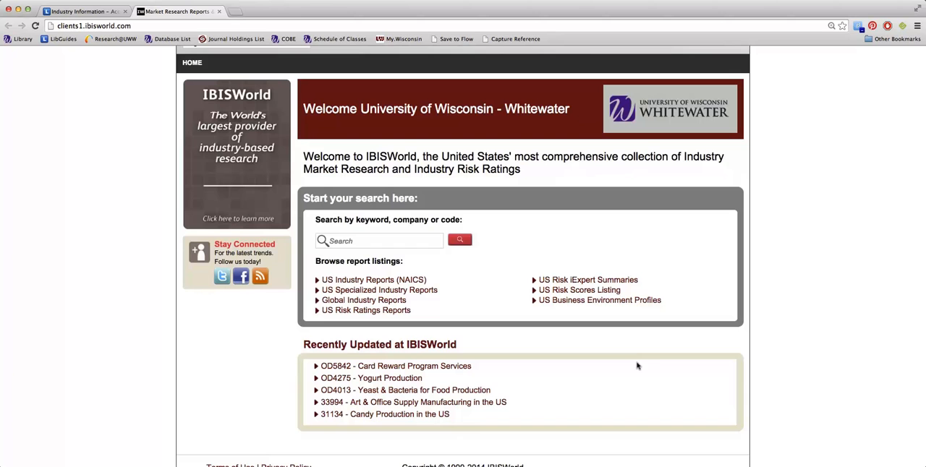
{"action": "left_click", "coordinate": [378, 240]}
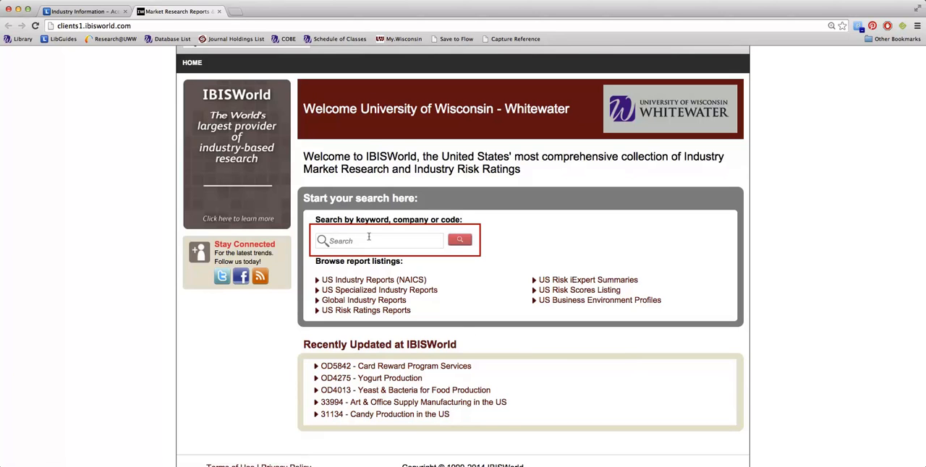
{"action": "left_click", "coordinate": [376, 241]}
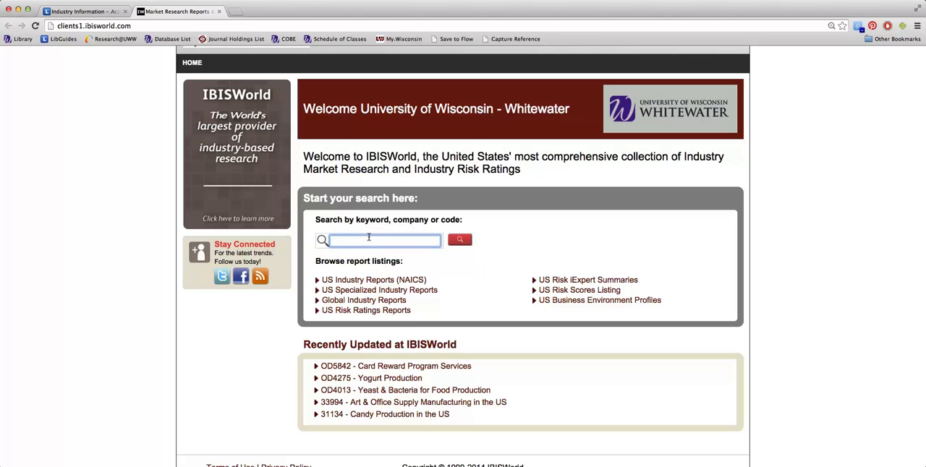
{"action": "mouse_move", "coordinate": [374, 280]}
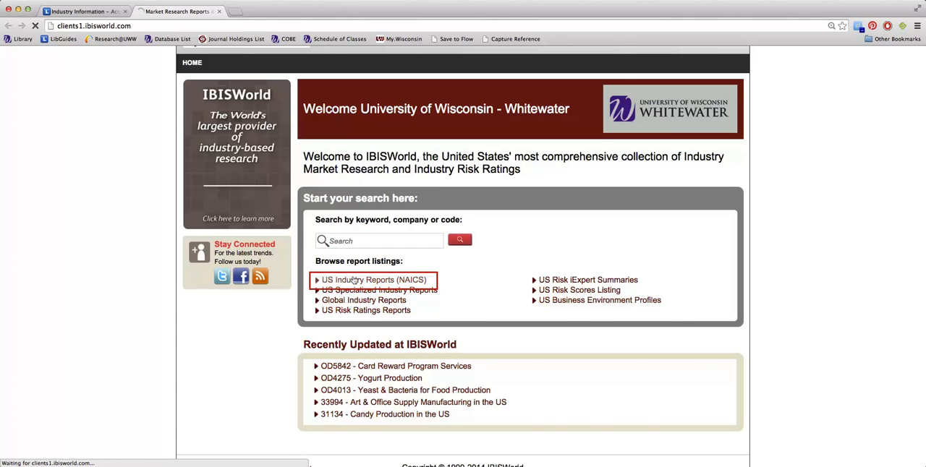
Browse the US Industry Reports (NAICS) sector list and select Retail Trade (63).
{"action": "left_click", "coordinate": [374, 280]}
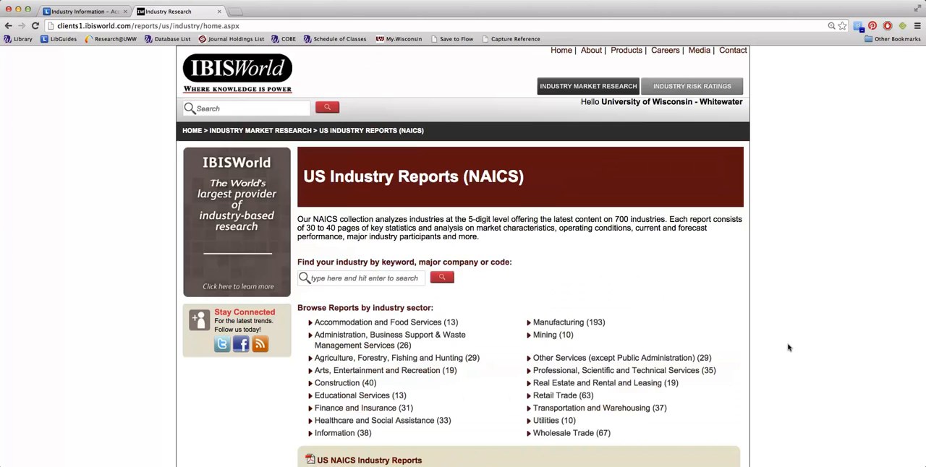
{"action": "scroll", "scroll_direction": "down", "scroll_amount": 3}
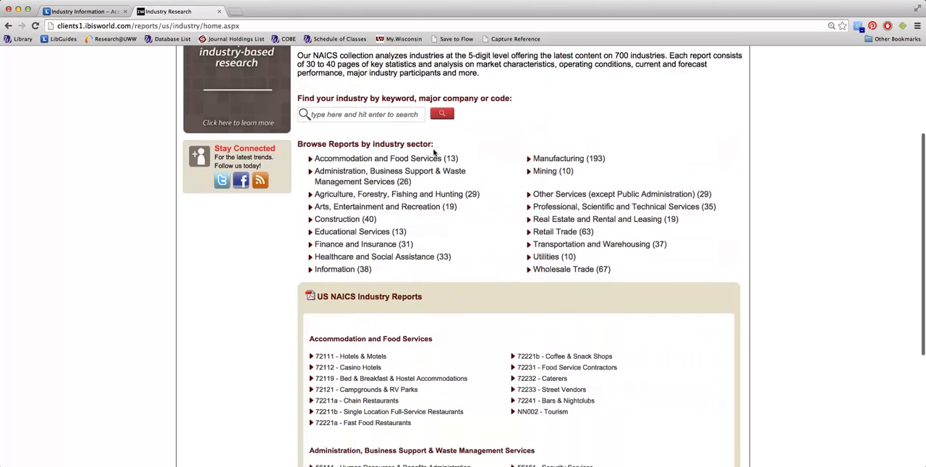
{"action": "mouse_move", "coordinate": [473, 165]}
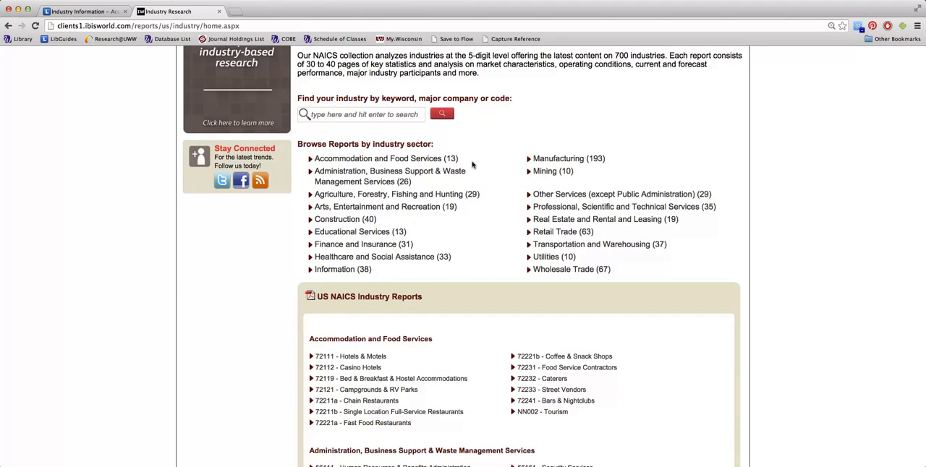
{"action": "scroll", "scroll_direction": "down", "scroll_amount": 3}
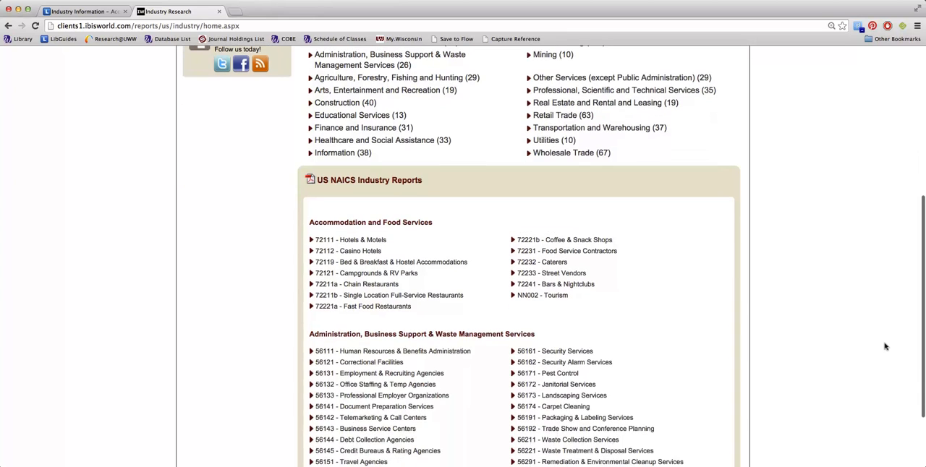
{"action": "scroll", "scroll_direction": "down", "scroll_amount": 3}
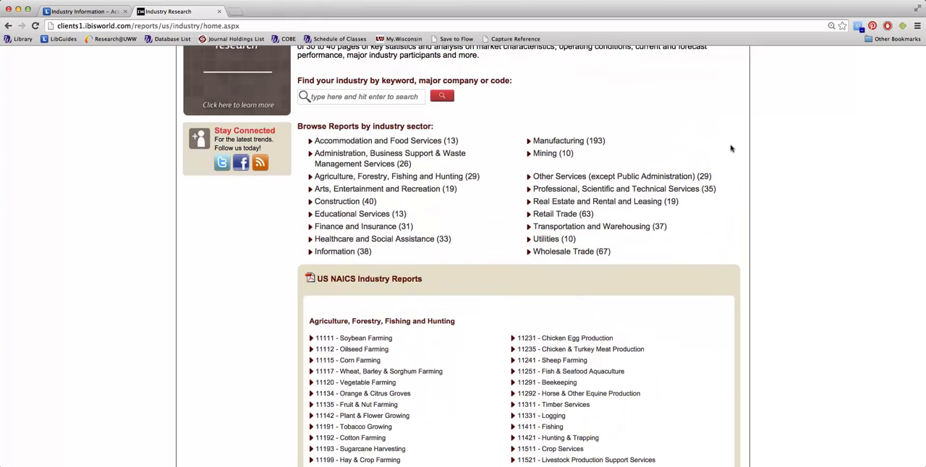
{"action": "left_click", "coordinate": [563, 213]}
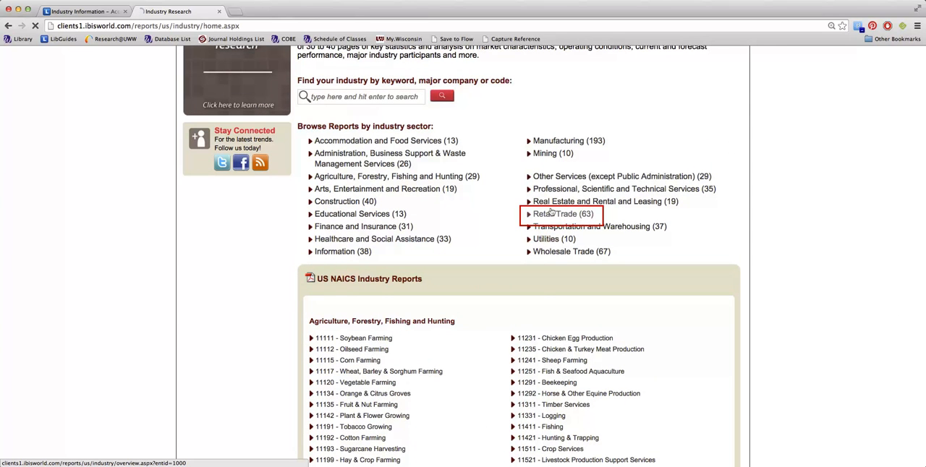
Load the Retail Trade in the US report list, Art Dealers through Women's Clothing Stores.
{"action": "left_click", "coordinate": [555, 214]}
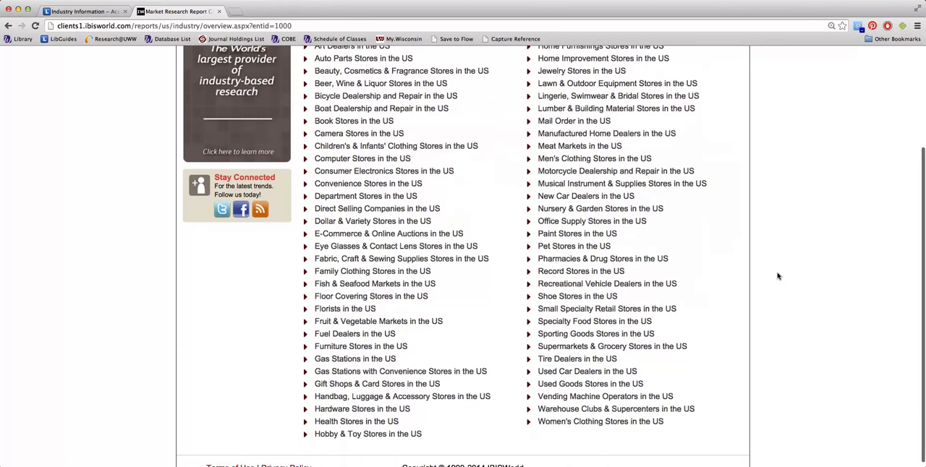
{"action": "scroll", "scroll_direction": "up", "scroll_amount": 3}
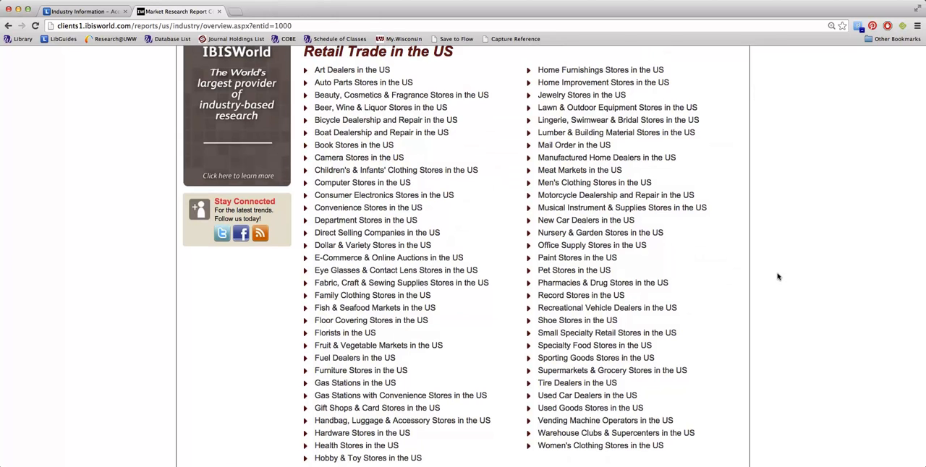
{"action": "mouse_move", "coordinate": [366, 220]}
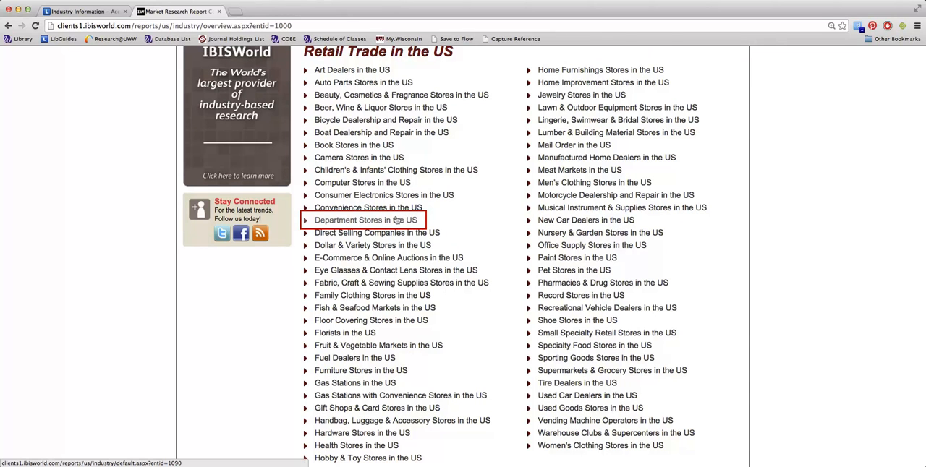
Open Department Stores in the US (45211) and scroll its definition, supply chain and major players.
{"action": "left_click", "coordinate": [366, 220]}
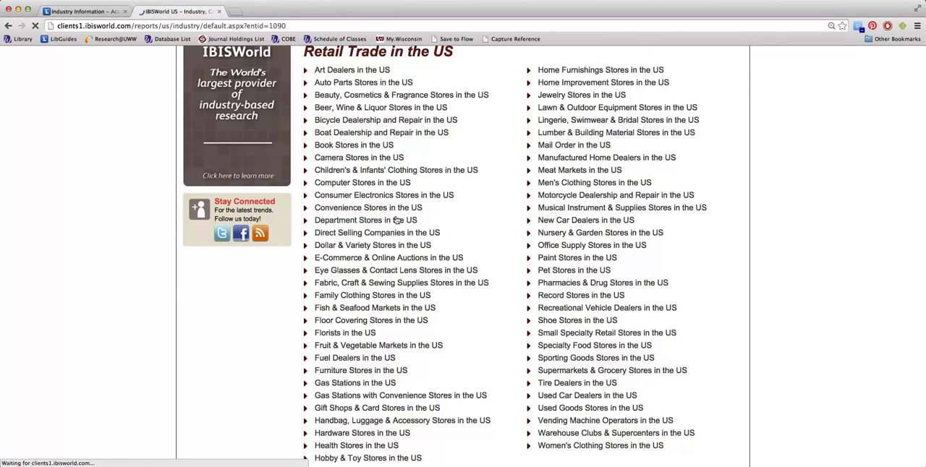
{"action": "left_click", "coordinate": [365, 220]}
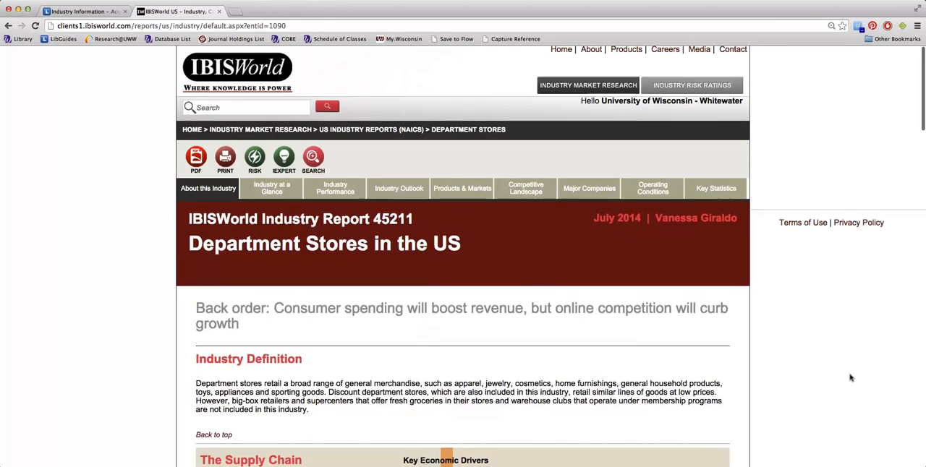
{"action": "scroll", "scroll_direction": "down", "scroll_amount": 3}
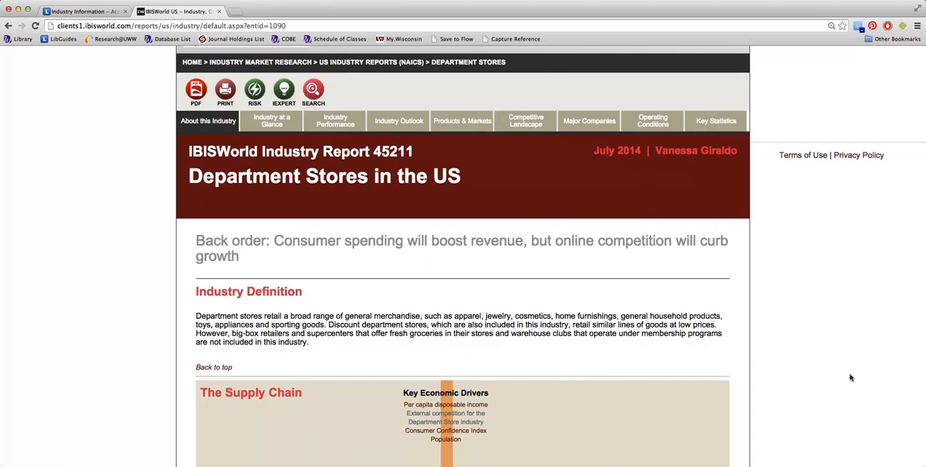
{"action": "scroll", "scroll_direction": "down", "scroll_amount": 3}
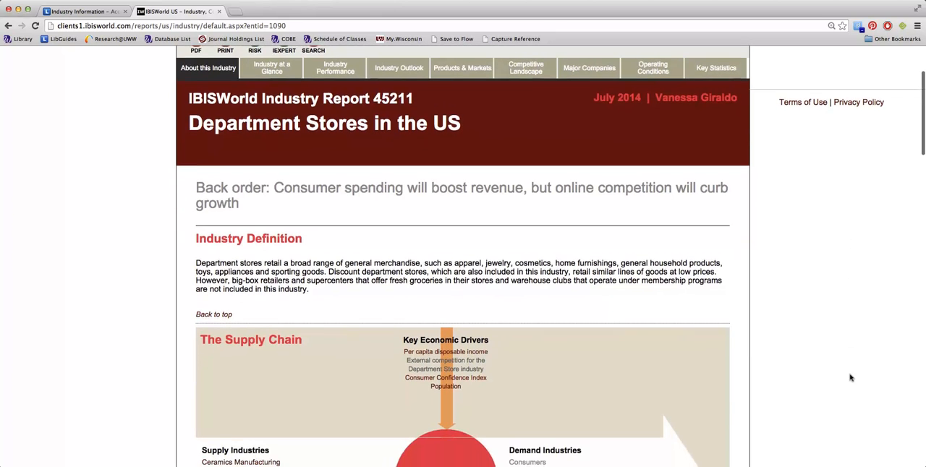
{"action": "scroll", "scroll_direction": "down", "scroll_amount": 3}
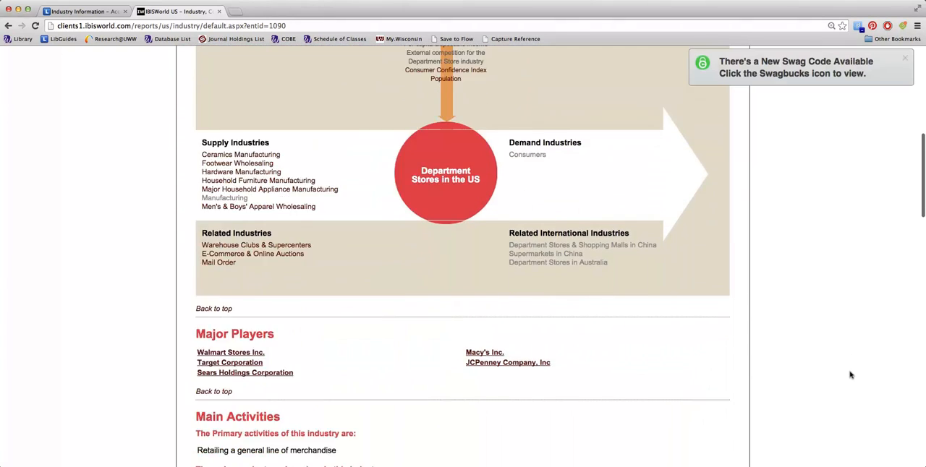
{"action": "scroll", "scroll_direction": "down", "scroll_amount": 3}
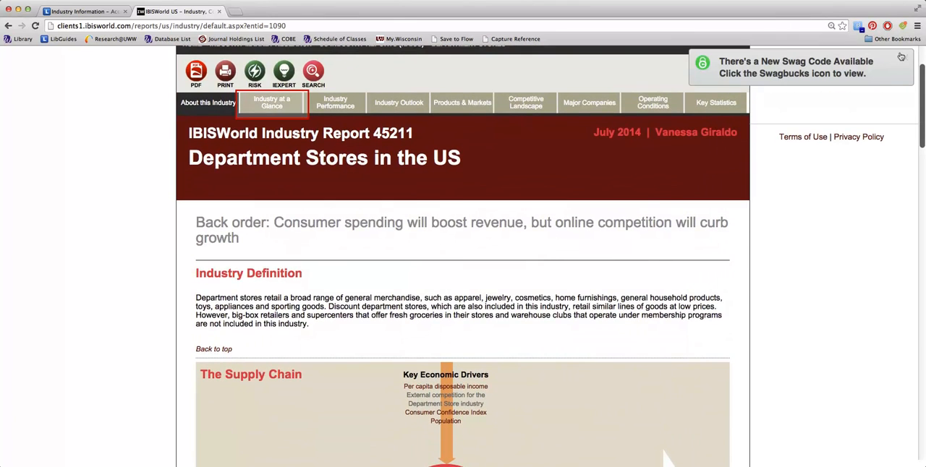
Review Industry at a Glance key statistics: $199.8bn revenue, $9.6bn profit, market share charts.
{"action": "left_click", "coordinate": [272, 102]}
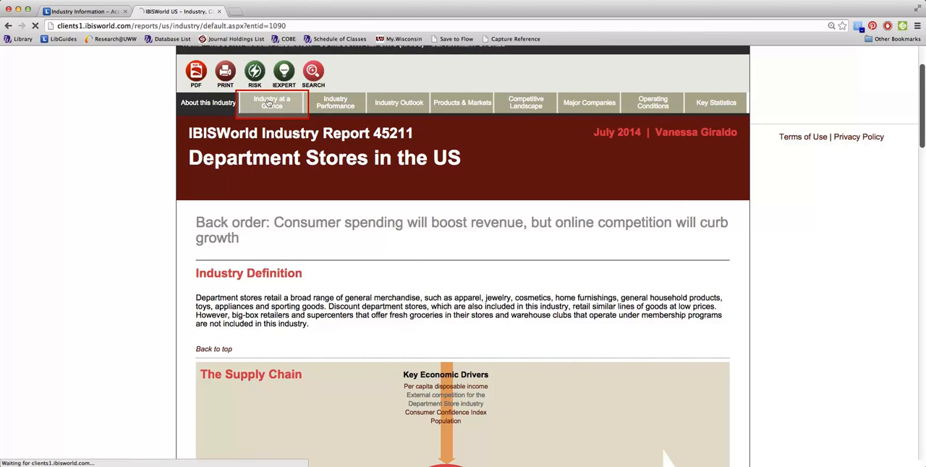
{"action": "left_click", "coordinate": [271, 102]}
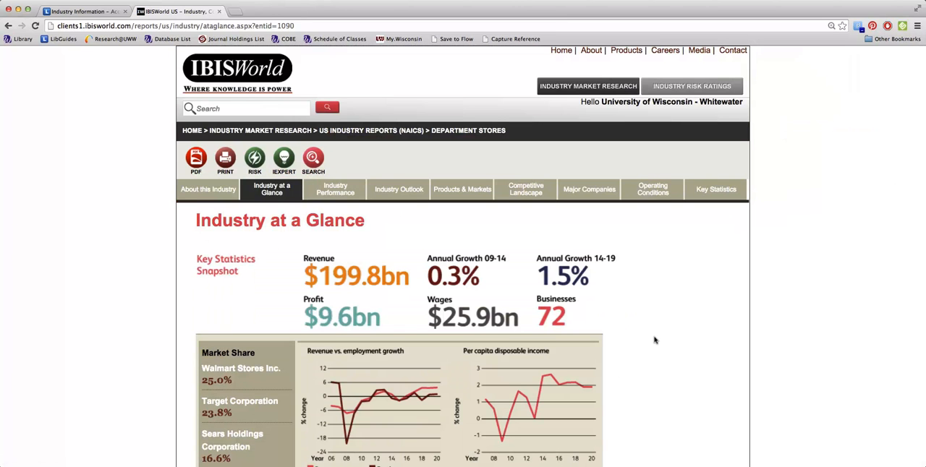
{"action": "scroll", "scroll_direction": "down", "scroll_amount": 3}
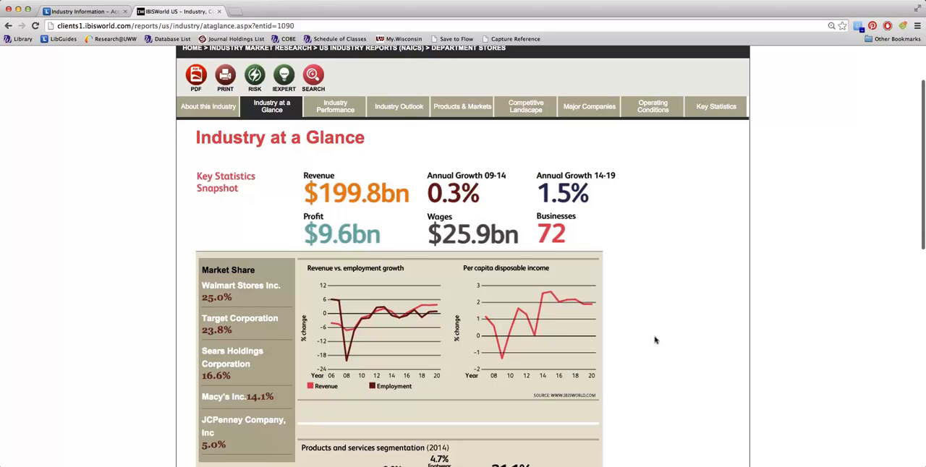
{"action": "scroll", "scroll_direction": "down", "scroll_amount": 3}
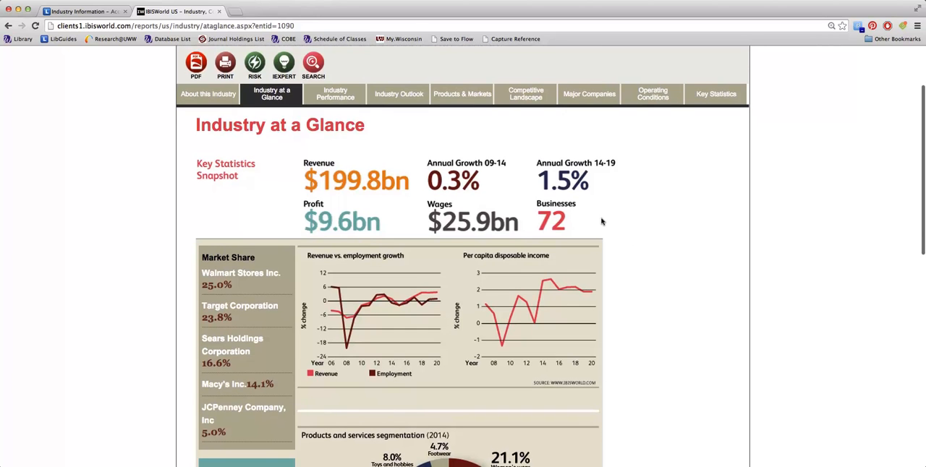
{"action": "mouse_move", "coordinate": [660, 314]}
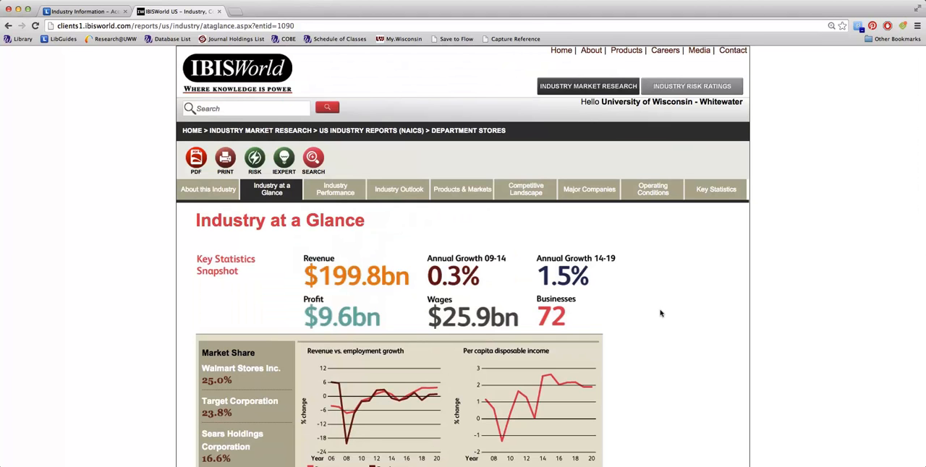
{"action": "mouse_move", "coordinate": [589, 189]}
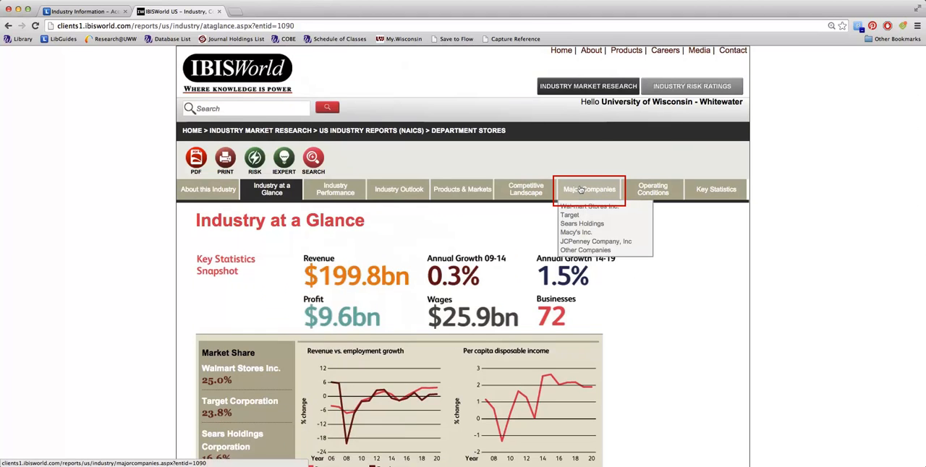
Review the Major Companies market-share chart: Walmart 25.0%, Target 23.8%, Macy's Inc. 14.1%.
{"action": "left_click", "coordinate": [589, 189]}
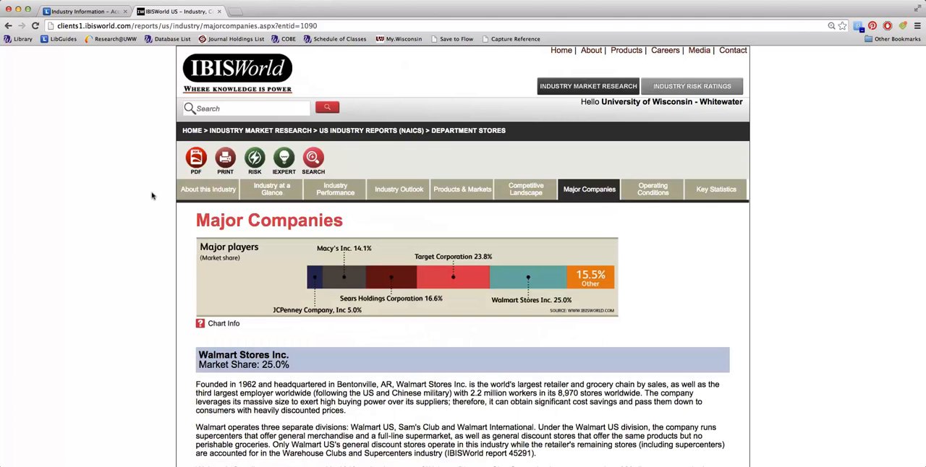
{"action": "mouse_move", "coordinate": [83, 174]}
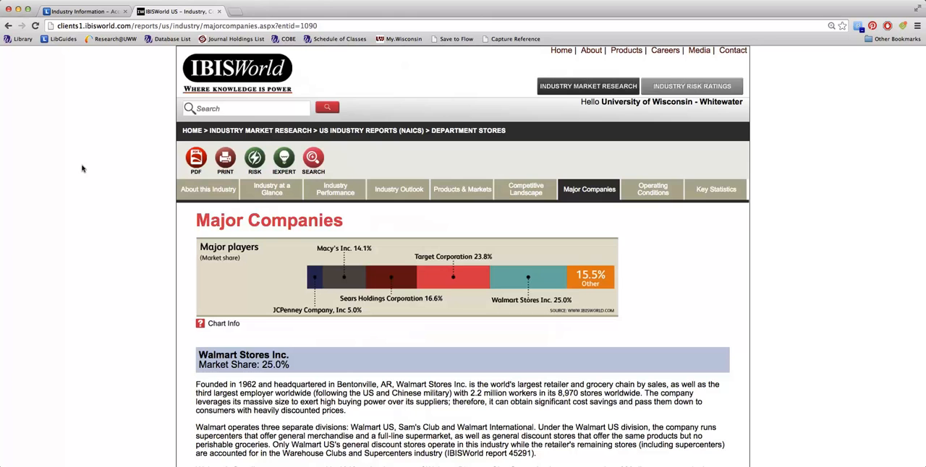
{"action": "scroll", "scroll_direction": "down", "scroll_amount": 3}
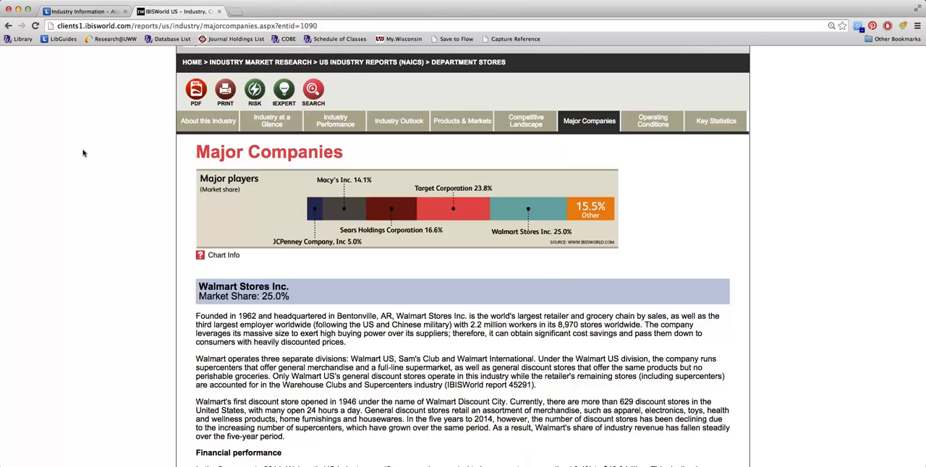
{"action": "mouse_move", "coordinate": [83, 148]}
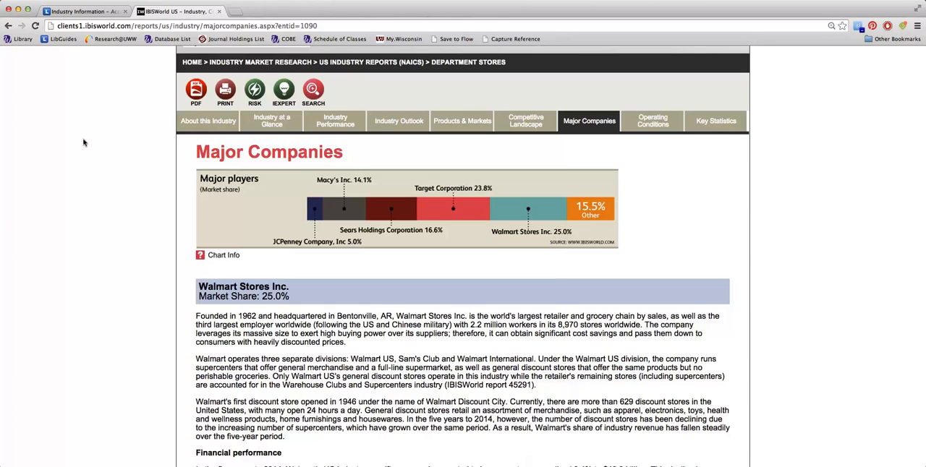
{"action": "scroll", "scroll_direction": "down", "scroll_amount": 3}
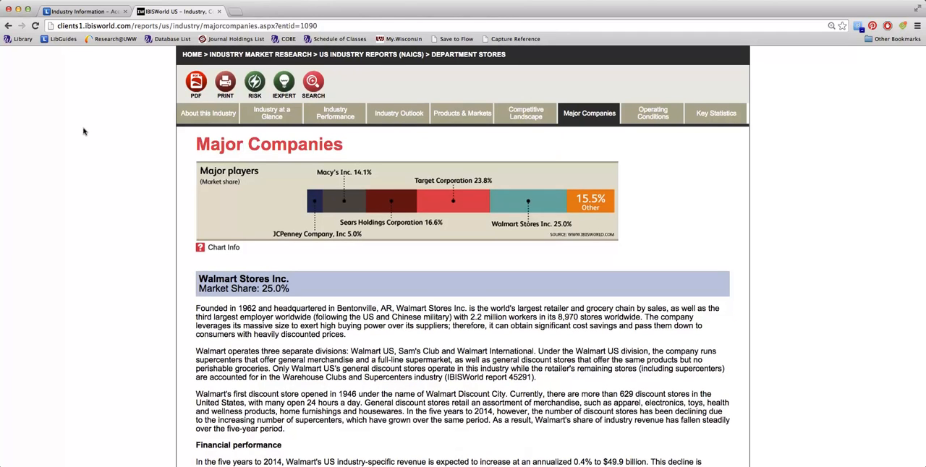
{"action": "mouse_move", "coordinate": [83, 127]}
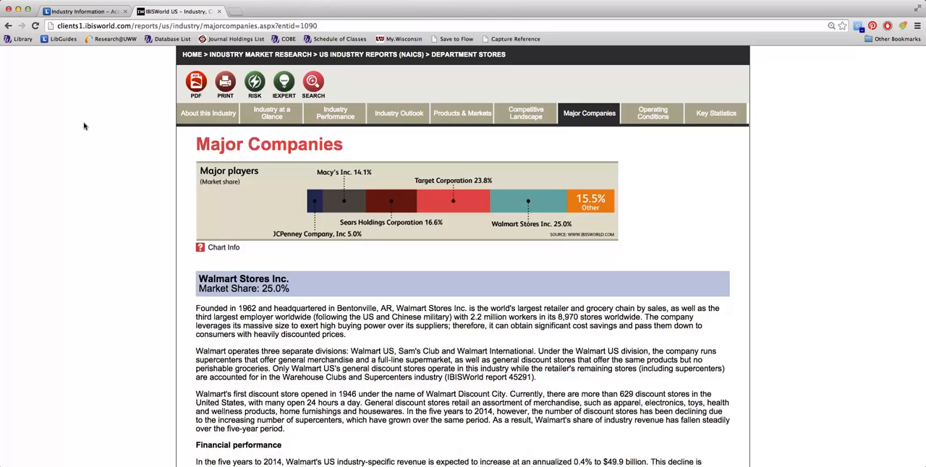
{"action": "mouse_move", "coordinate": [84, 120]}
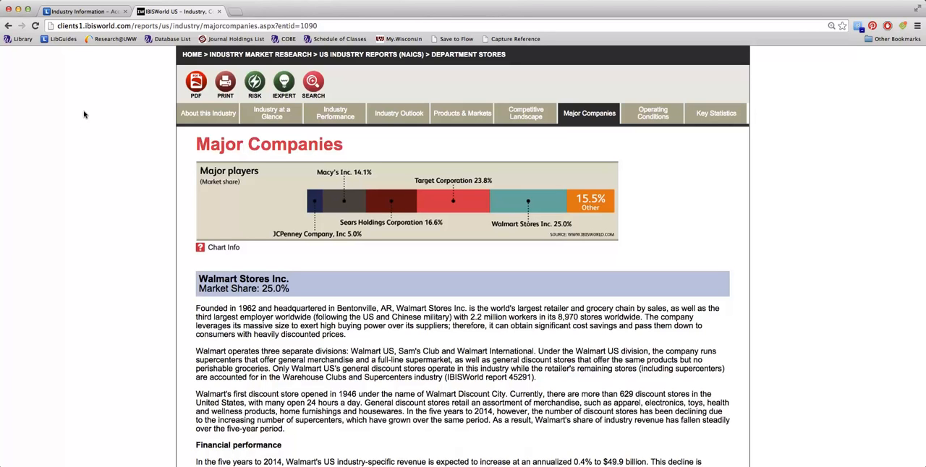
{"action": "mouse_move", "coordinate": [85, 110]}
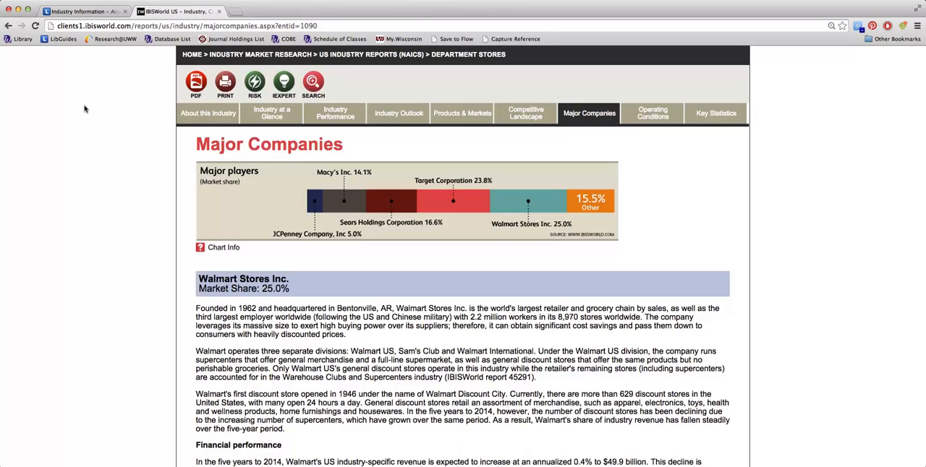
{"action": "mouse_move", "coordinate": [85, 103]}
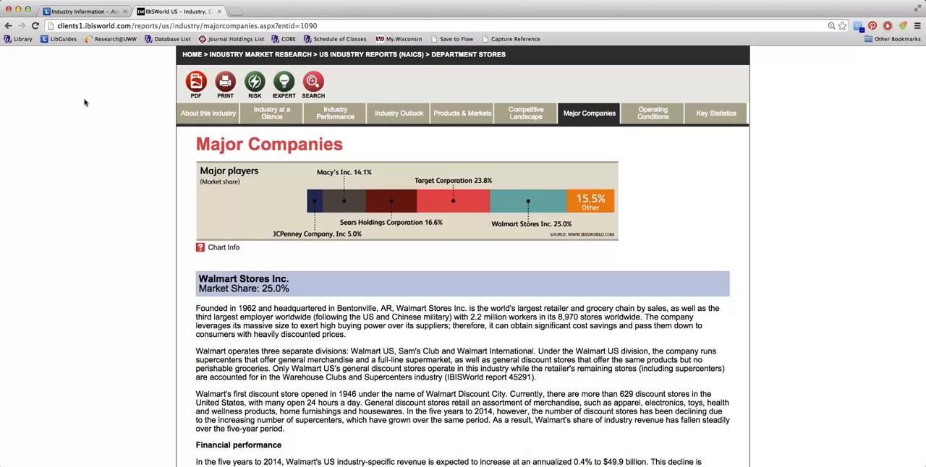
{"action": "mouse_move", "coordinate": [85, 100]}
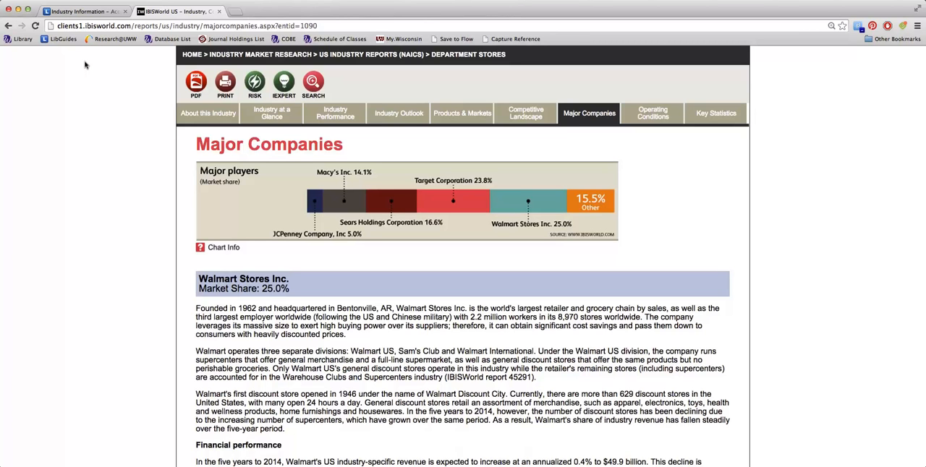
{"action": "mouse_move", "coordinate": [85, 58]}
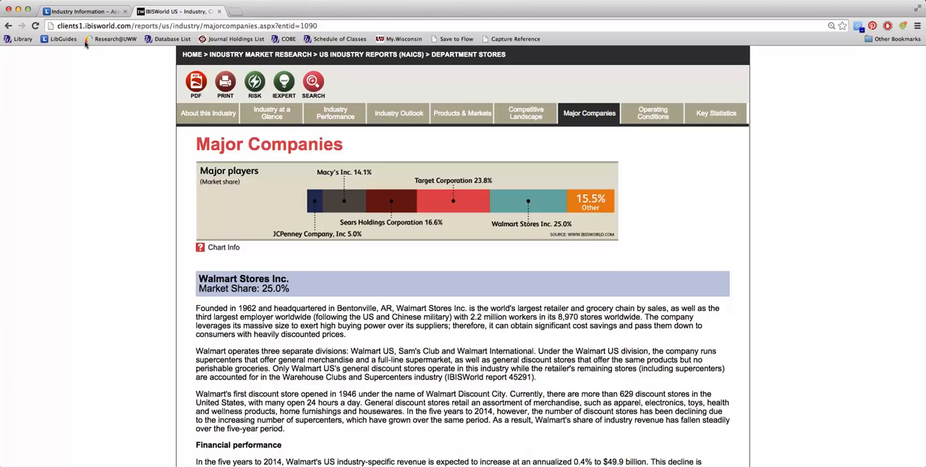
{"action": "scroll", "scroll_direction": "down", "scroll_amount": 3}
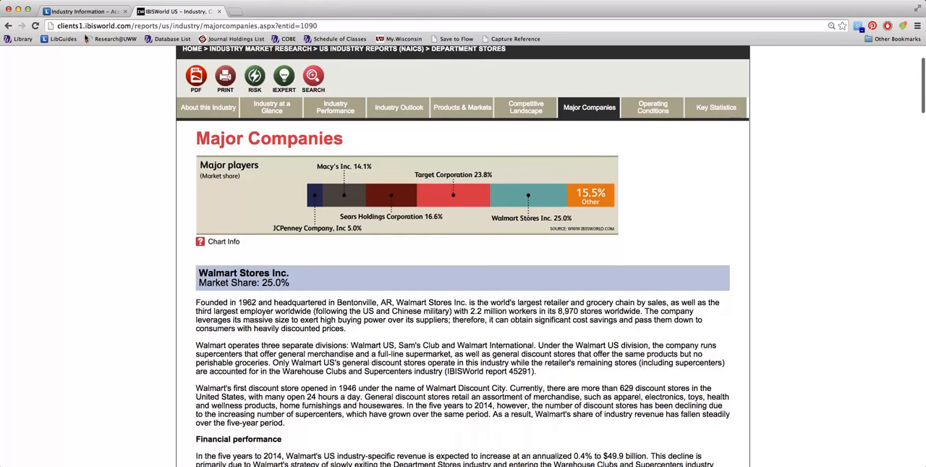
{"action": "mouse_move", "coordinate": [398, 107]}
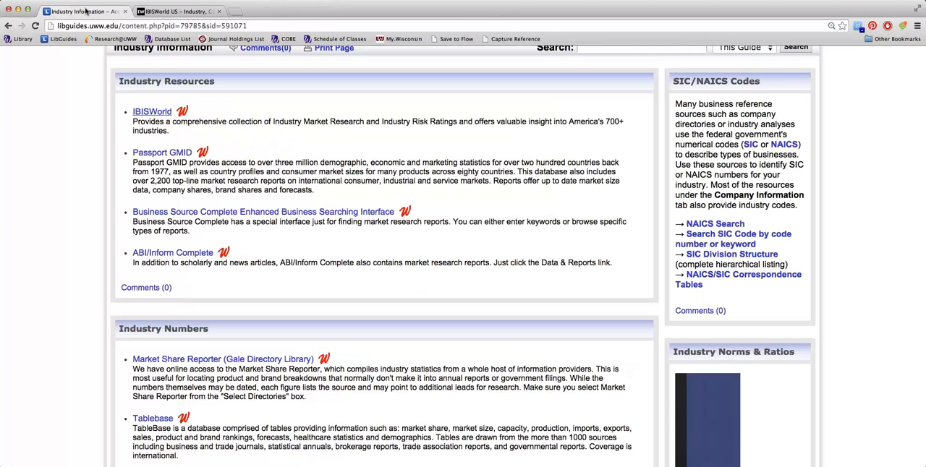
{"action": "mouse_move", "coordinate": [52, 120]}
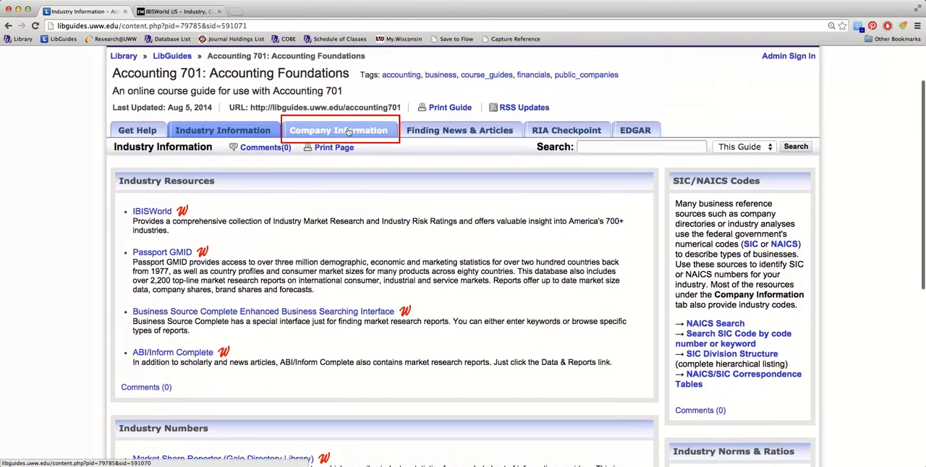
Launch the Value Line Investment Survey from the guide's Company Information page in a new tab.
{"action": "left_click", "coordinate": [338, 130]}
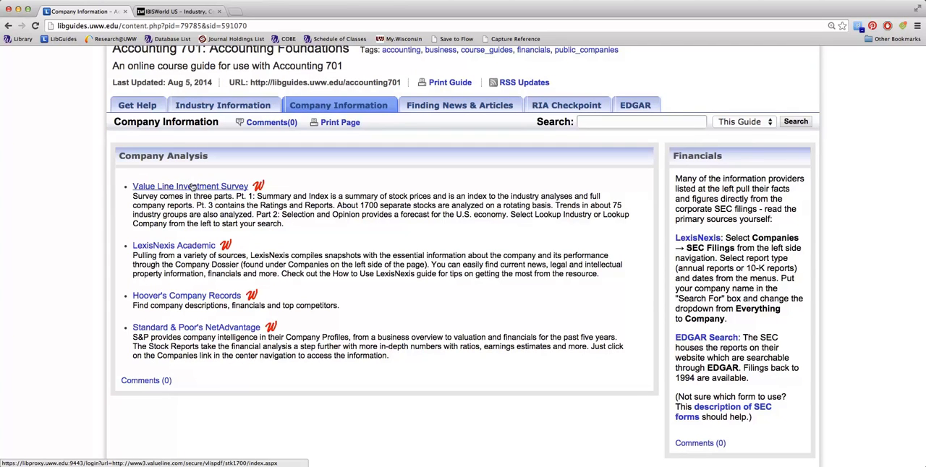
{"action": "left_click", "coordinate": [190, 186]}
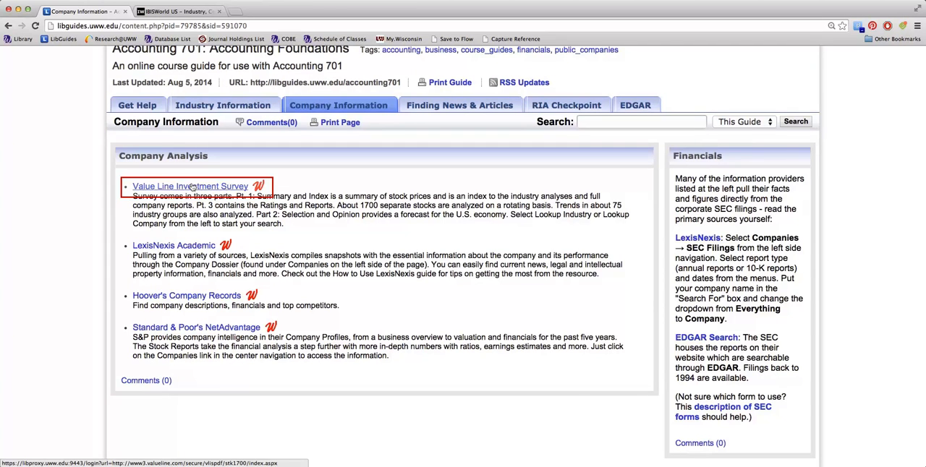
{"action": "left_click", "coordinate": [189, 185]}
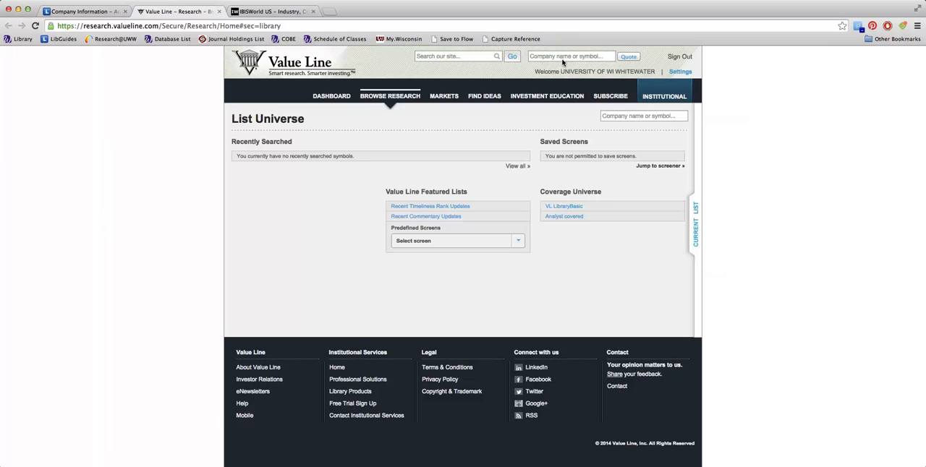
Search Value Line quotes for 'Macy' and select Macy's Inc. (M).
{"action": "left_click", "coordinate": [571, 57]}
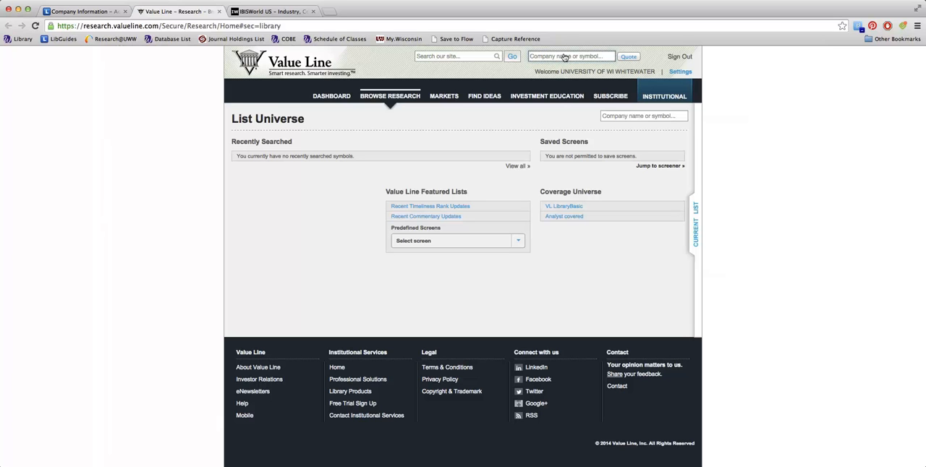
{"action": "mouse_move", "coordinate": [565, 57]}
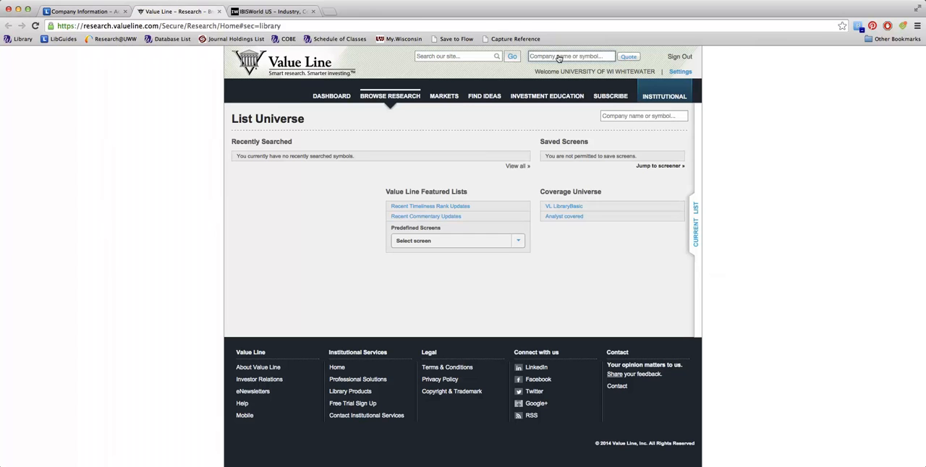
{"action": "left_click", "coordinate": [571, 57]}
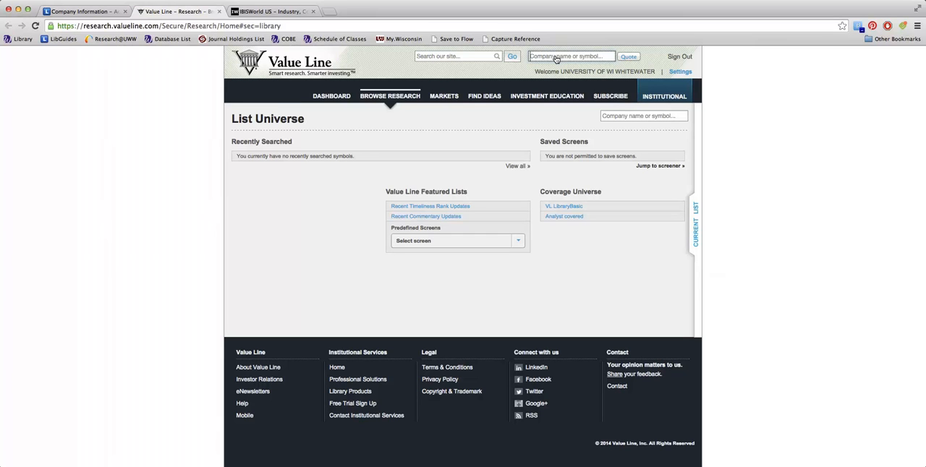
{"action": "left_click", "coordinate": [572, 56]}
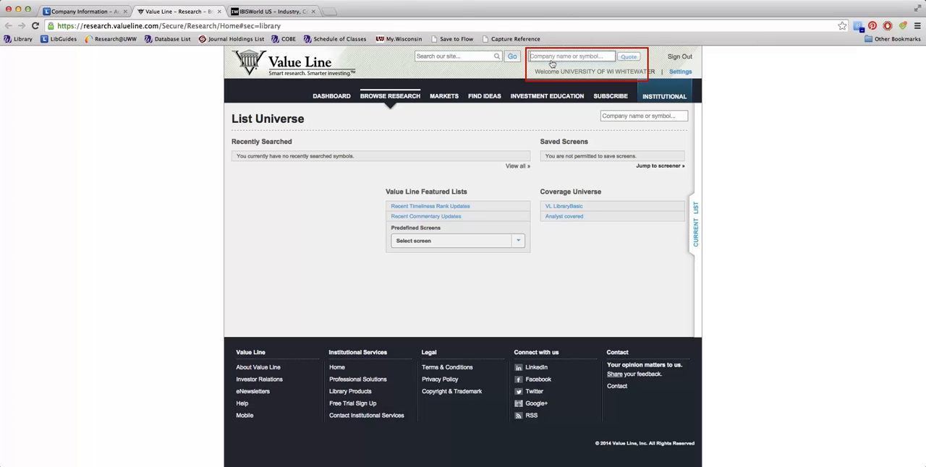
{"action": "type", "text": "Macy"}
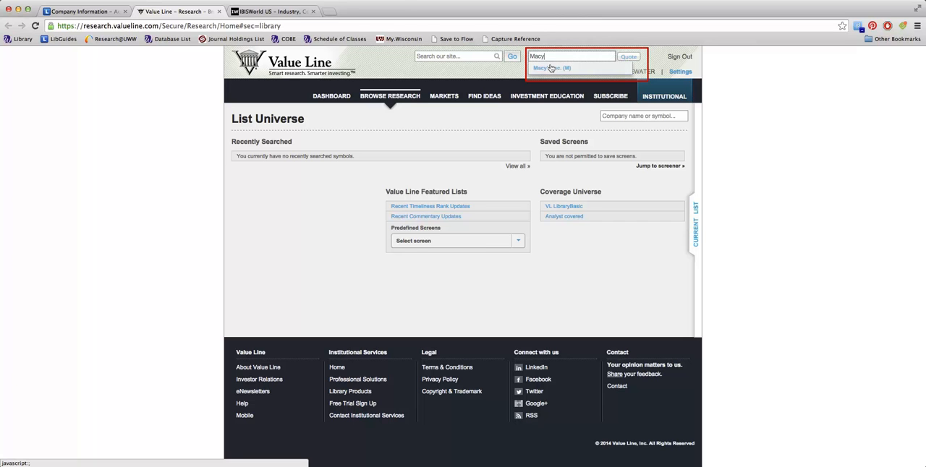
{"action": "left_click", "coordinate": [552, 68]}
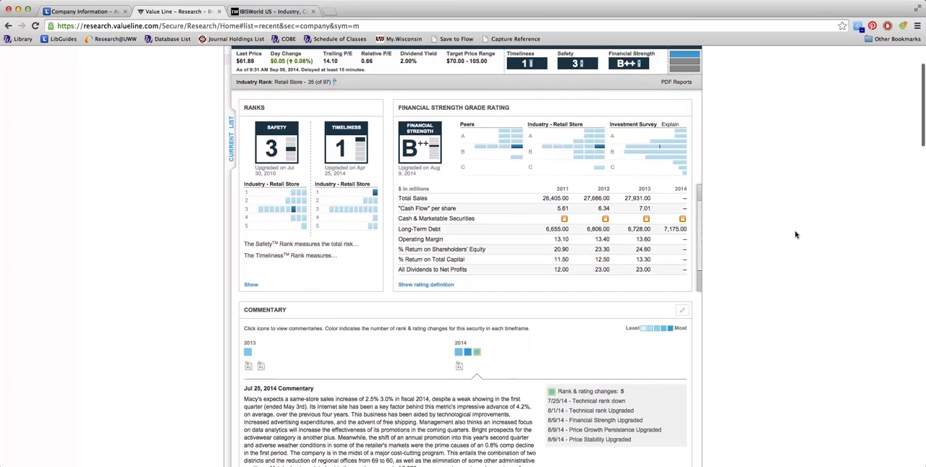
Scroll through Macy's report: ranks, financial strength, valuation and company news.
{"action": "scroll", "scroll_direction": "down", "scroll_amount": 3}
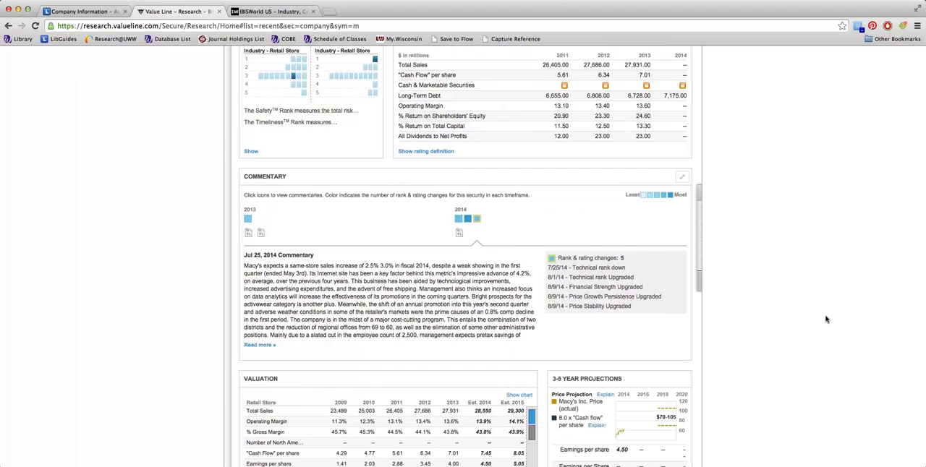
{"action": "scroll", "scroll_direction": "down", "scroll_amount": 3}
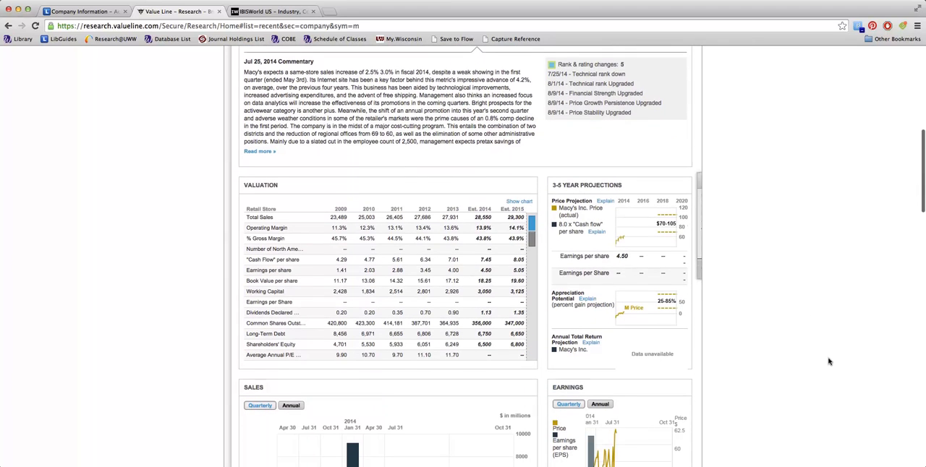
{"action": "mouse_move", "coordinate": [639, 329]}
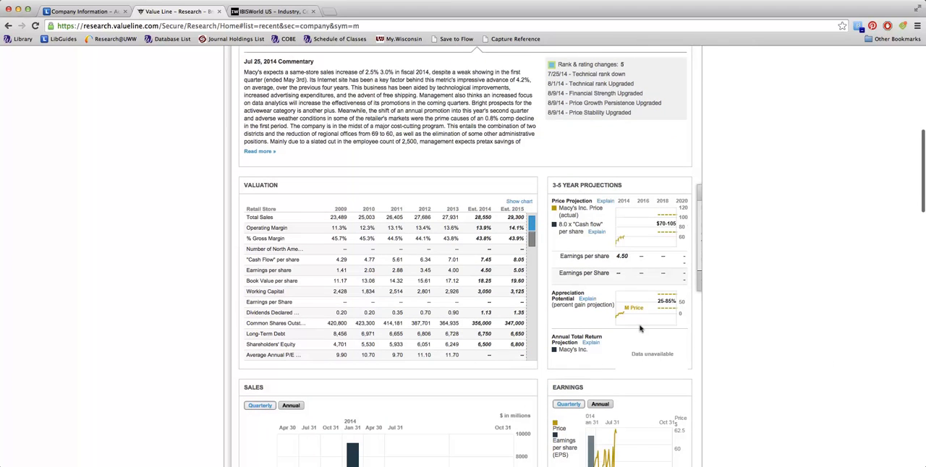
{"action": "scroll", "scroll_direction": "down", "scroll_amount": 3}
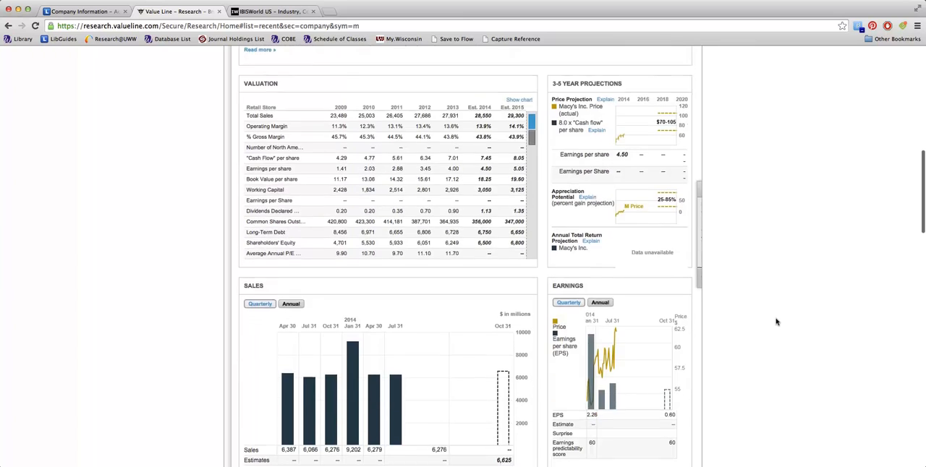
{"action": "scroll", "scroll_direction": "down", "scroll_amount": 3}
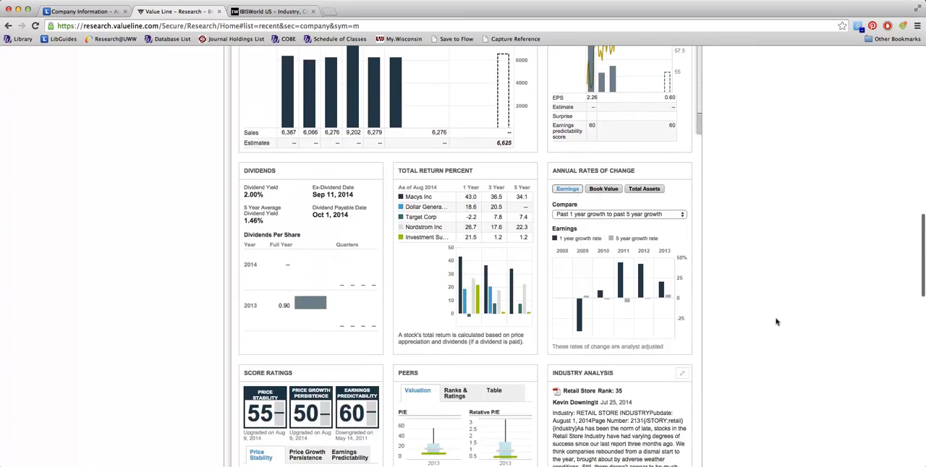
{"action": "scroll", "scroll_direction": "down", "scroll_amount": 3}
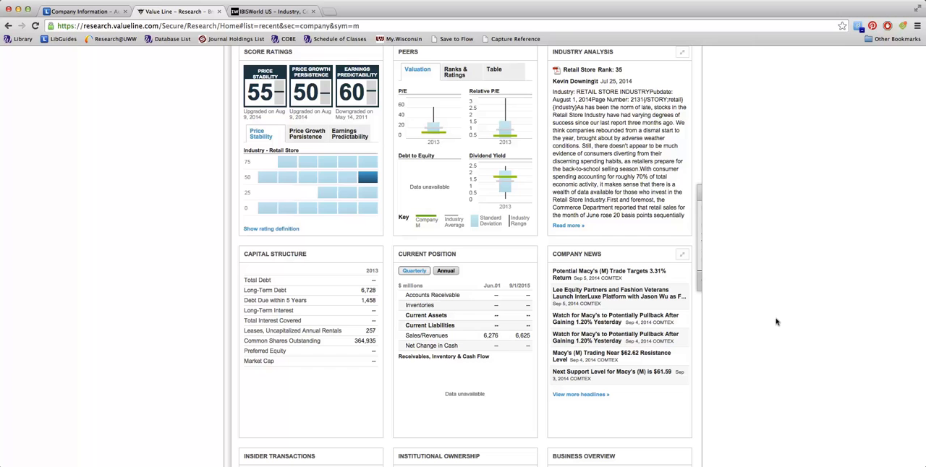
{"action": "scroll", "scroll_direction": "down", "scroll_amount": 3}
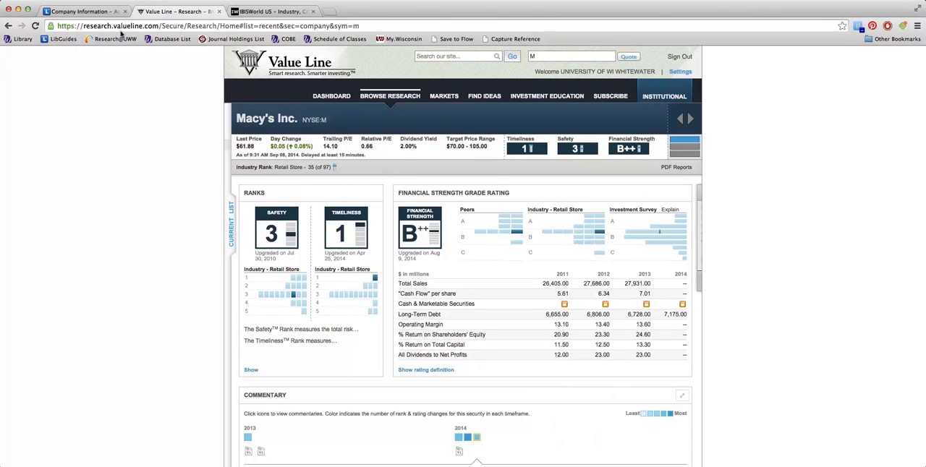
Open LexisNexis Academic from the guide's Company Analysis box in a new tab.
{"action": "left_click", "coordinate": [81, 11]}
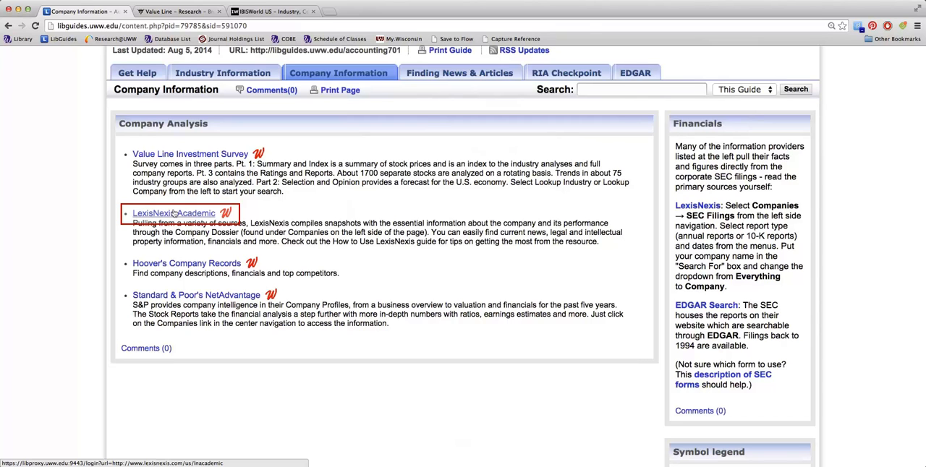
{"action": "left_click", "coordinate": [173, 213]}
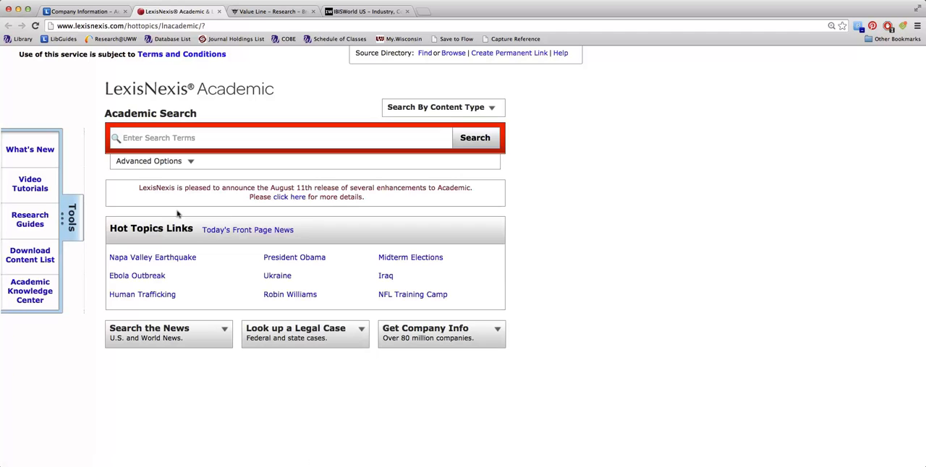
{"action": "mouse_move", "coordinate": [735, 369]}
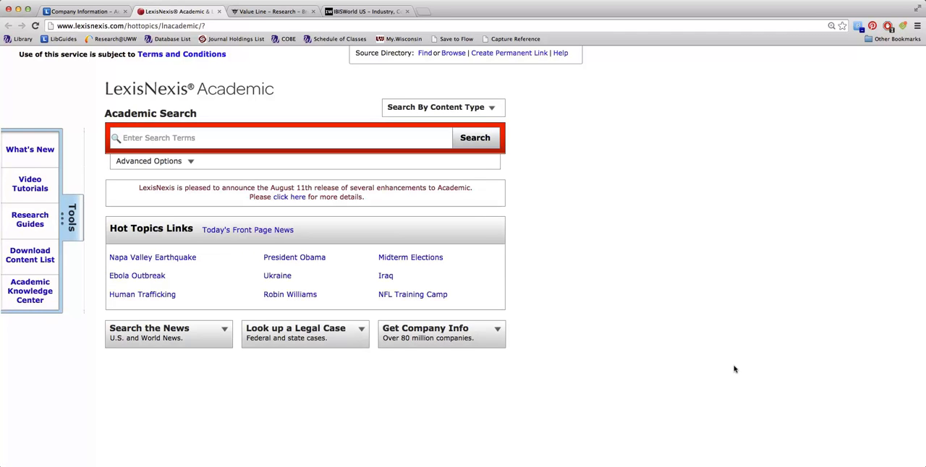
{"action": "scroll", "scroll_direction": "down", "scroll_amount": 3}
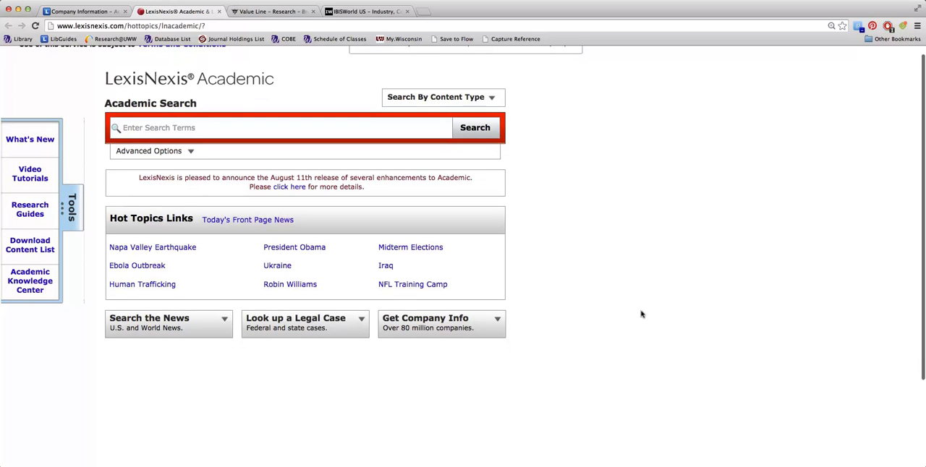
Search Get Company Info by name for Macy's, returning 1303 companies.
{"action": "left_click", "coordinate": [426, 322]}
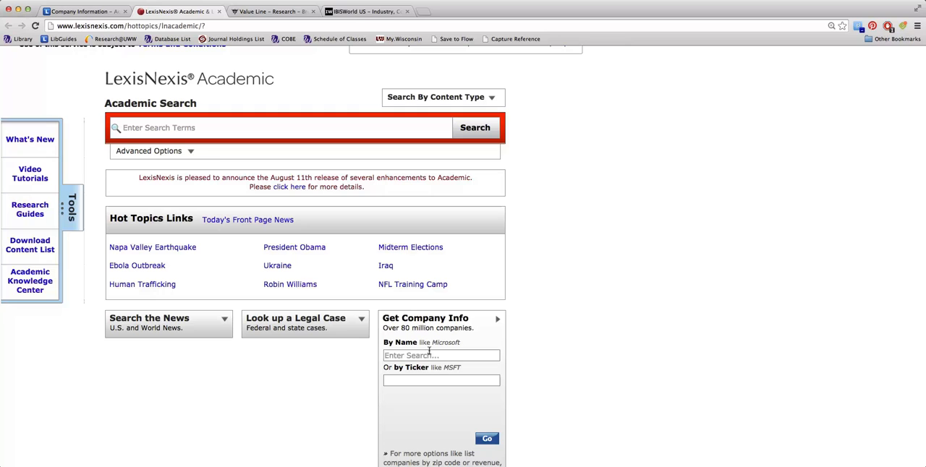
{"action": "type", "text": "Macy's"}
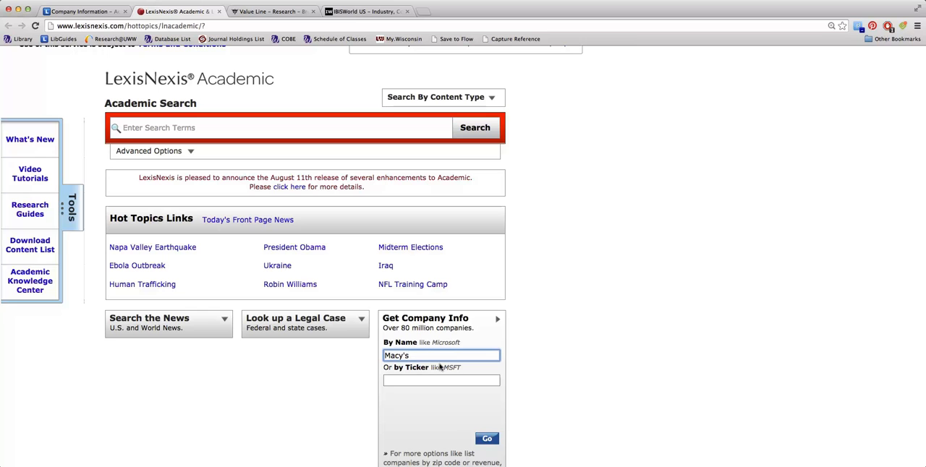
{"action": "left_click", "coordinate": [487, 439]}
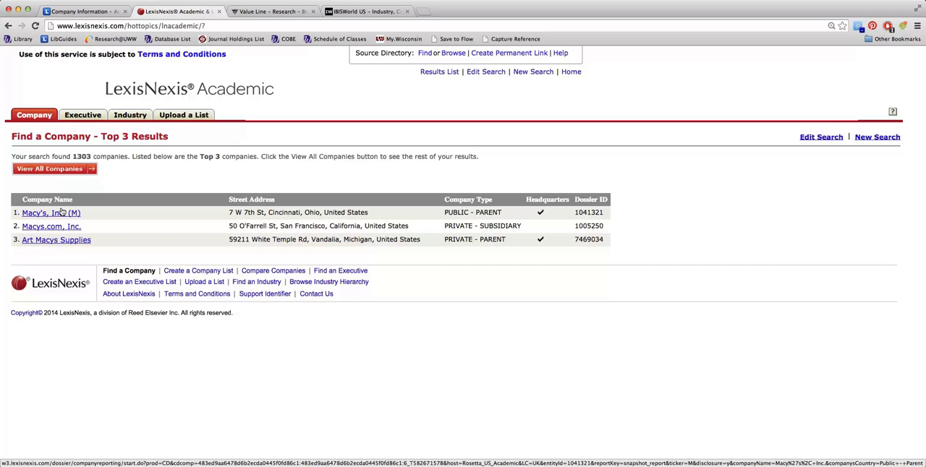
Open the Macy's, Inc. snapshot, review it, and load the Financials Overview.
{"action": "left_click", "coordinate": [50, 213]}
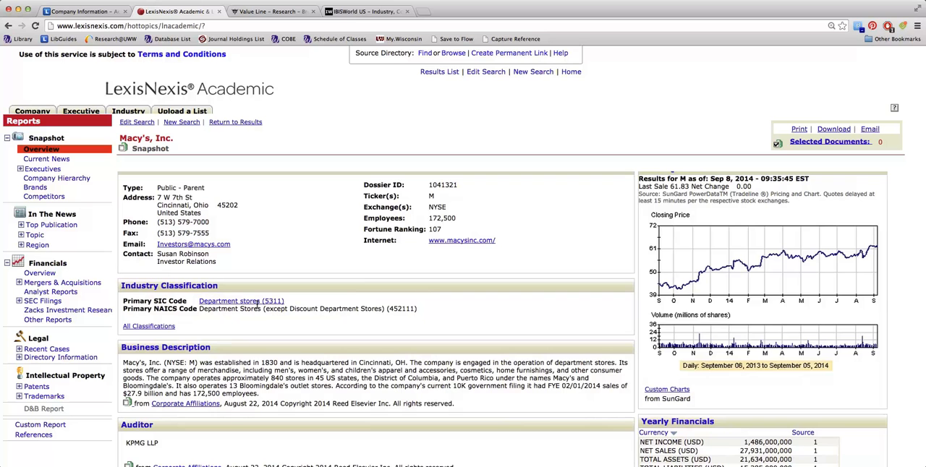
{"action": "scroll", "scroll_direction": "down", "scroll_amount": 3}
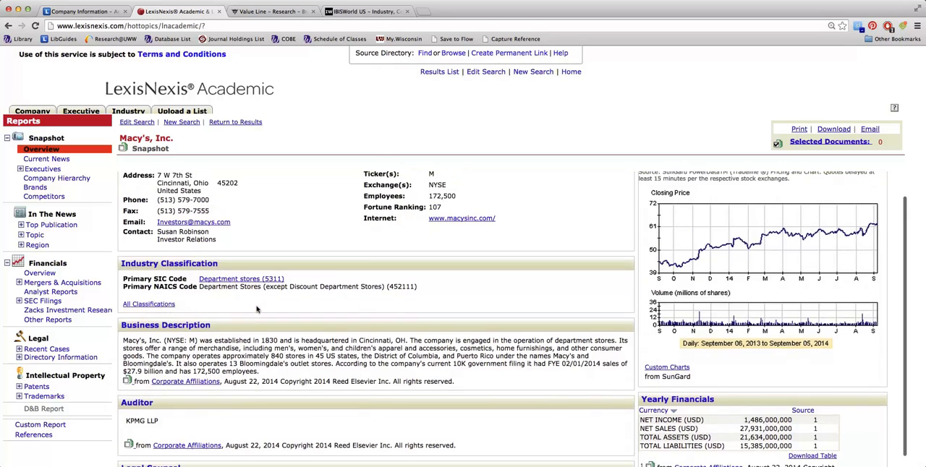
{"action": "scroll", "scroll_direction": "down", "scroll_amount": 3}
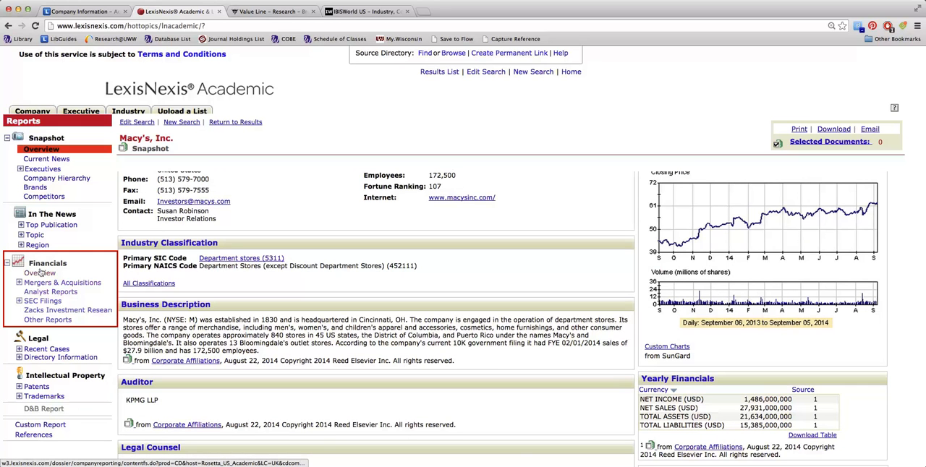
{"action": "left_click", "coordinate": [40, 273]}
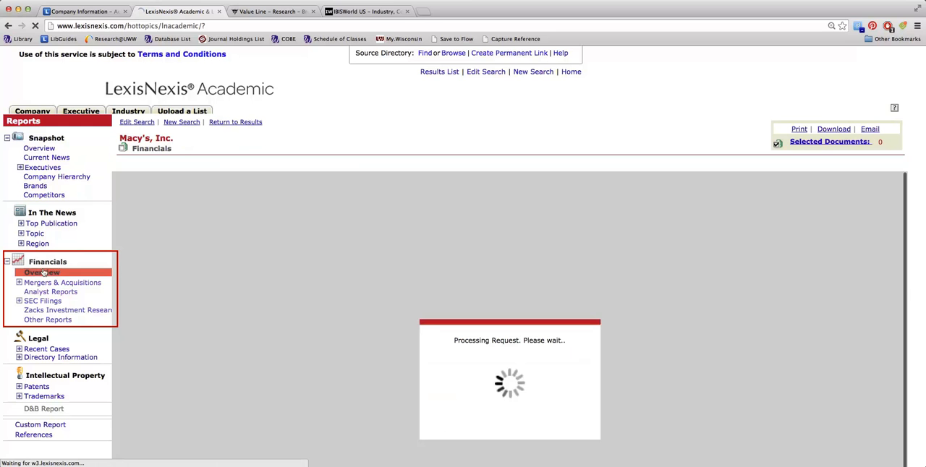
Show Macy's 2012–2014 assets and liabilities and expand the In The News Topic list.
{"action": "left_click", "coordinate": [41, 272]}
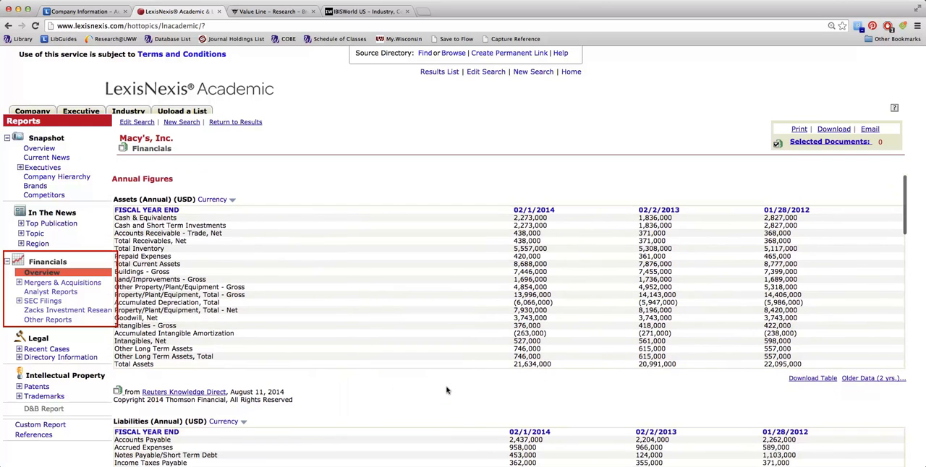
{"action": "mouse_move", "coordinate": [871, 381]}
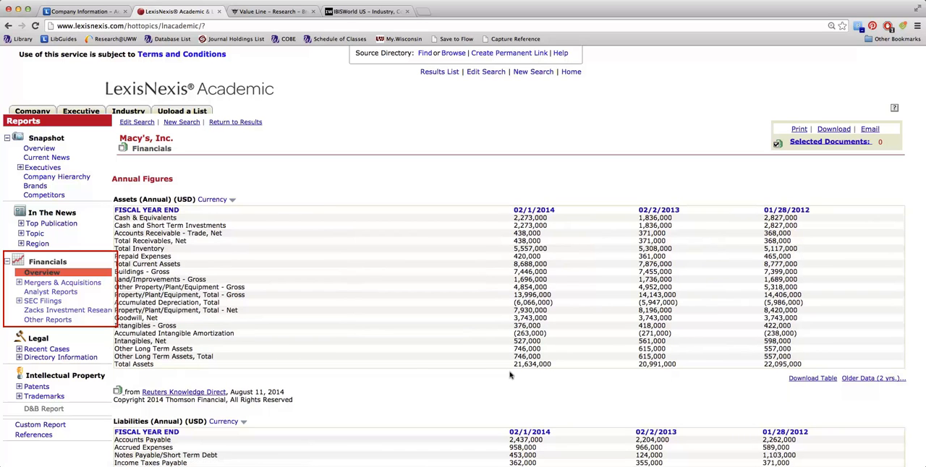
{"action": "mouse_move", "coordinate": [276, 334]}
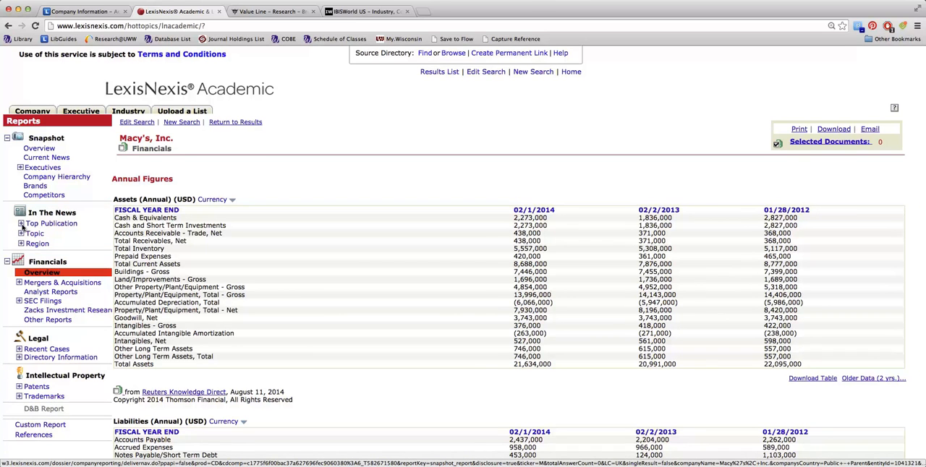
{"action": "mouse_move", "coordinate": [18, 233]}
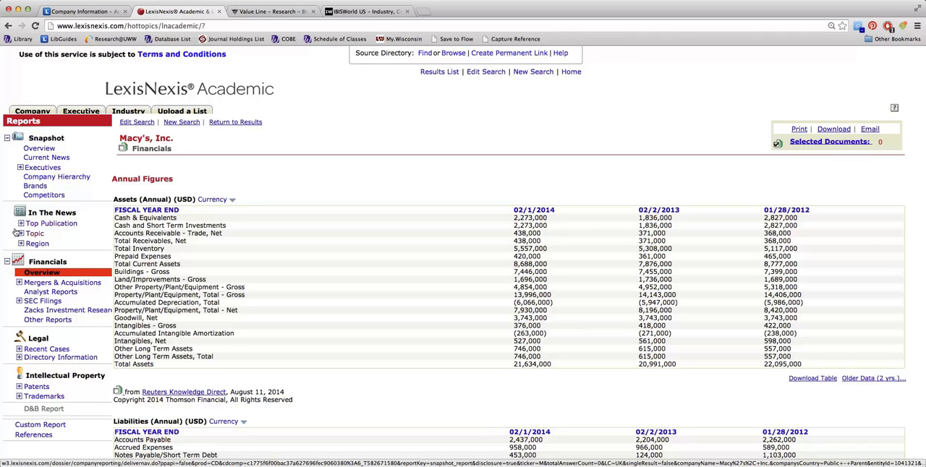
{"action": "left_click", "coordinate": [34, 233]}
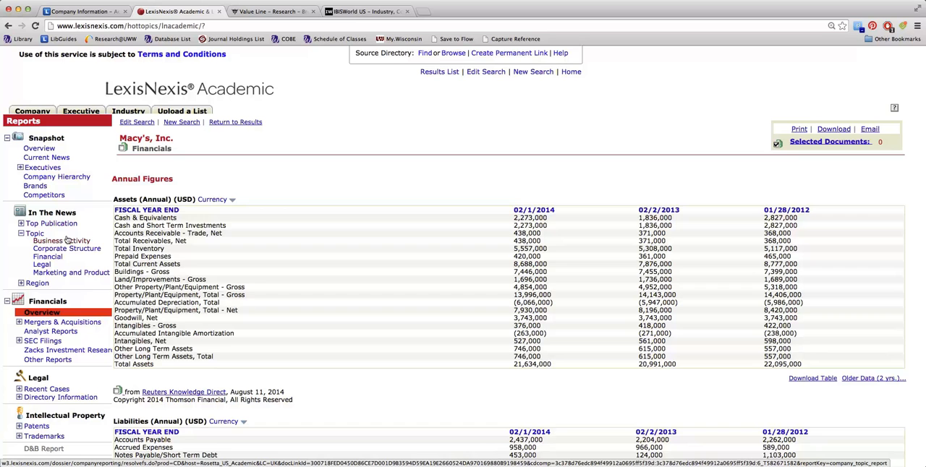
List Macy's Business Activity news, items 1–25 of 50 by date.
{"action": "left_click", "coordinate": [60, 241]}
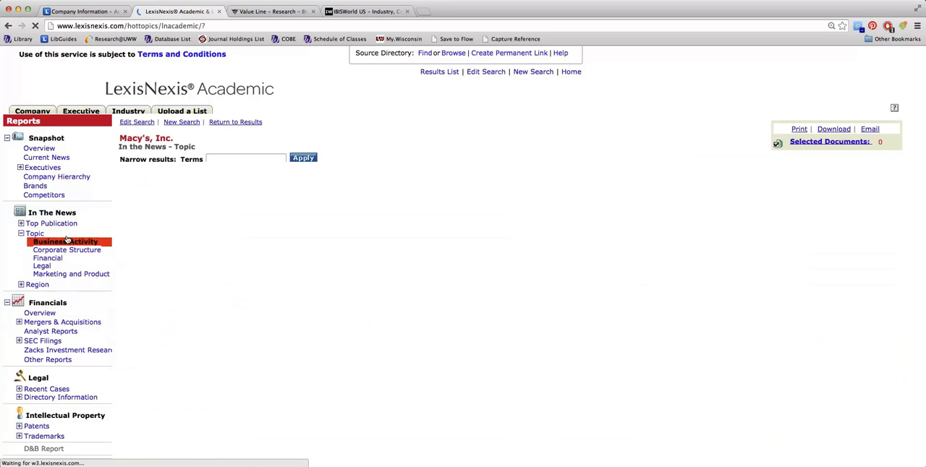
{"action": "left_click", "coordinate": [65, 242]}
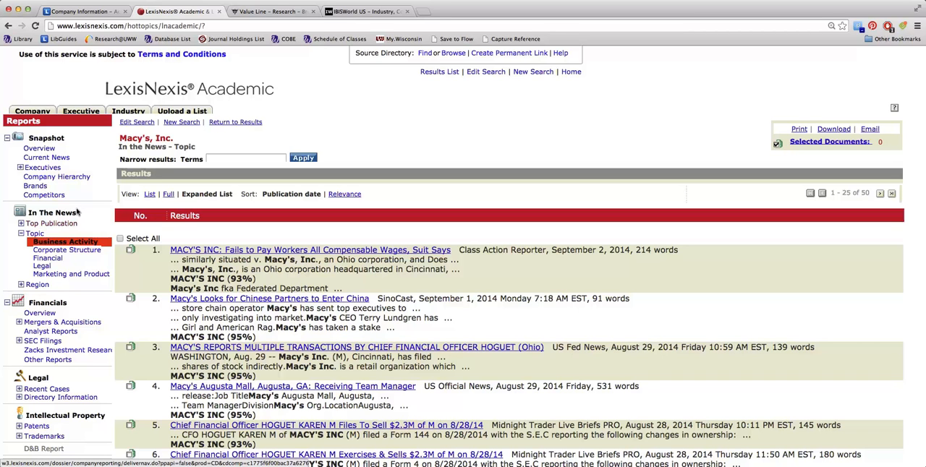
{"action": "mouse_move", "coordinate": [78, 203]}
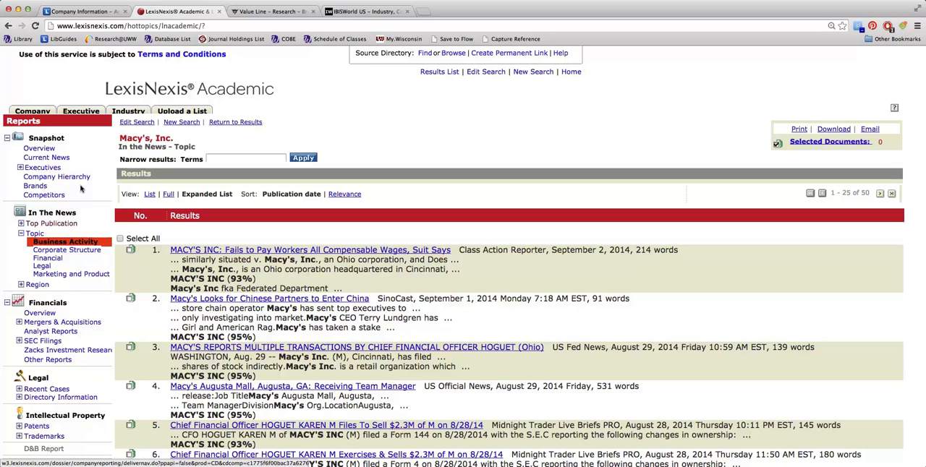
{"action": "mouse_move", "coordinate": [81, 189]}
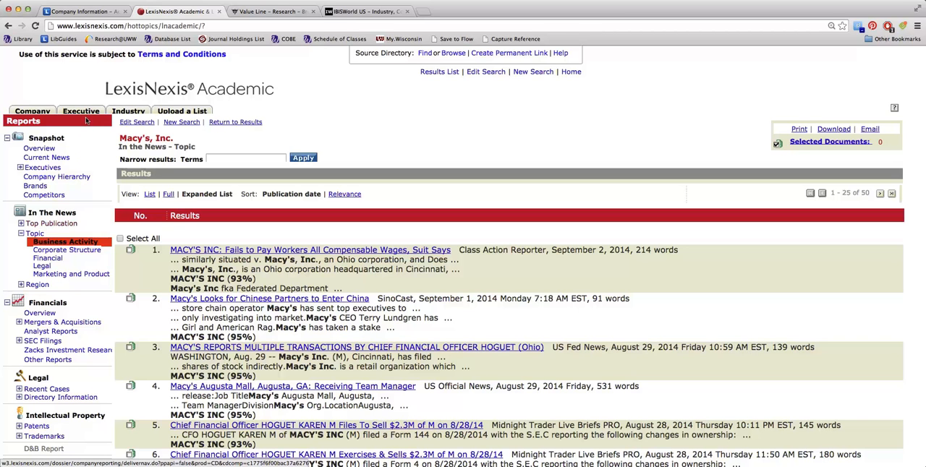
{"action": "mouse_move", "coordinate": [87, 99]}
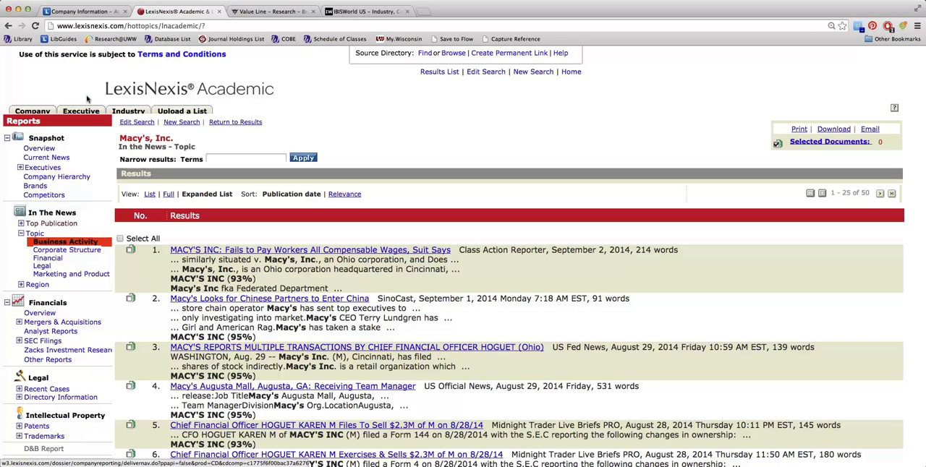
{"action": "mouse_move", "coordinate": [88, 76]}
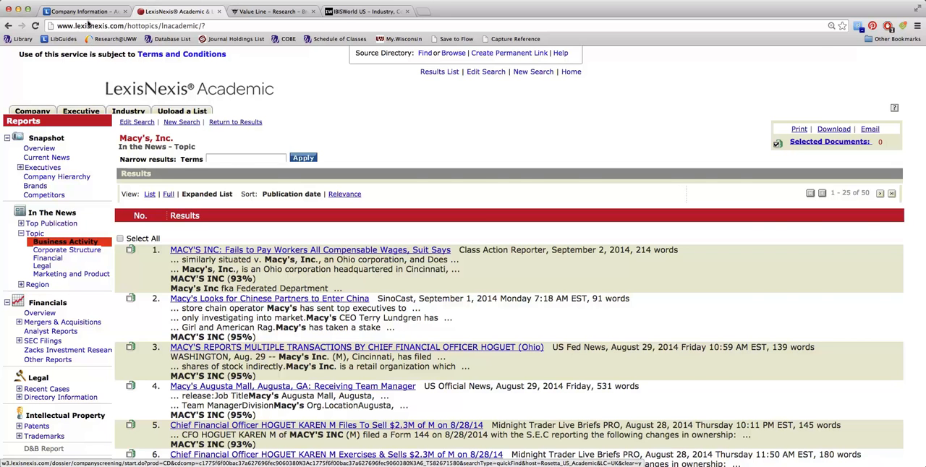
Return to the Accounting 701 guide and scroll to the Reference Librarian box on Get Help.
{"action": "left_click", "coordinate": [80, 11]}
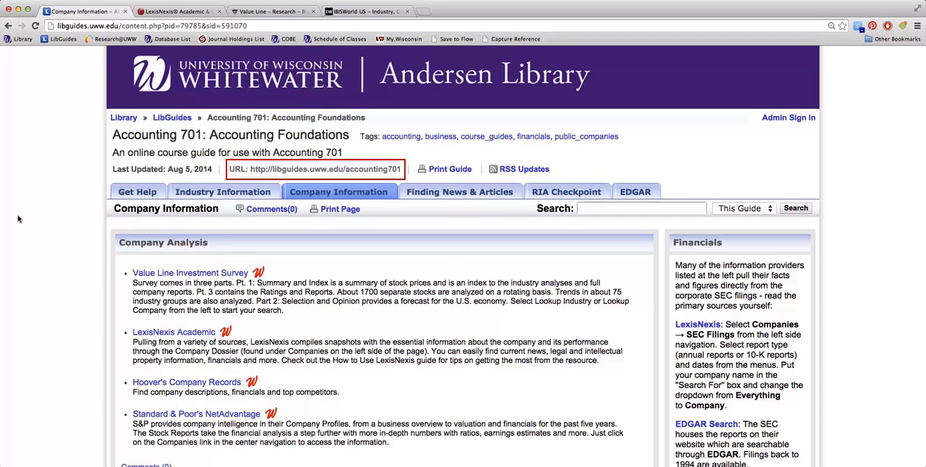
{"action": "mouse_move", "coordinate": [46, 183]}
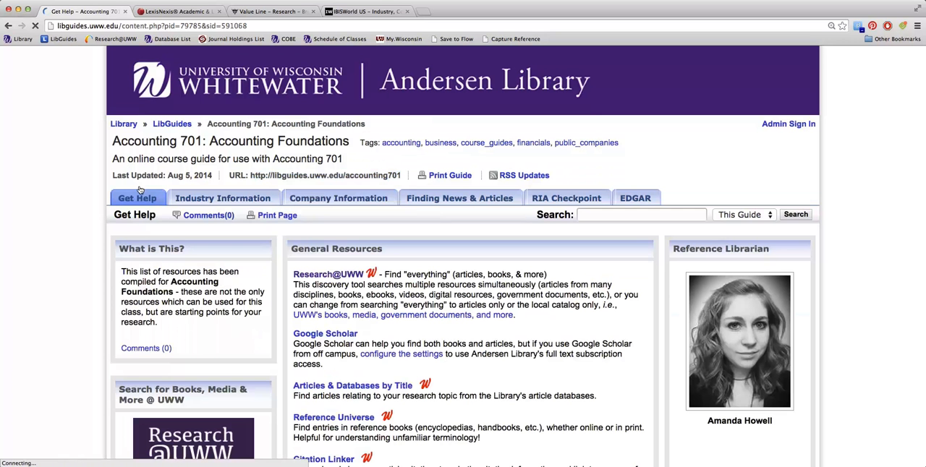
{"action": "scroll", "scroll_direction": "down", "scroll_amount": 3}
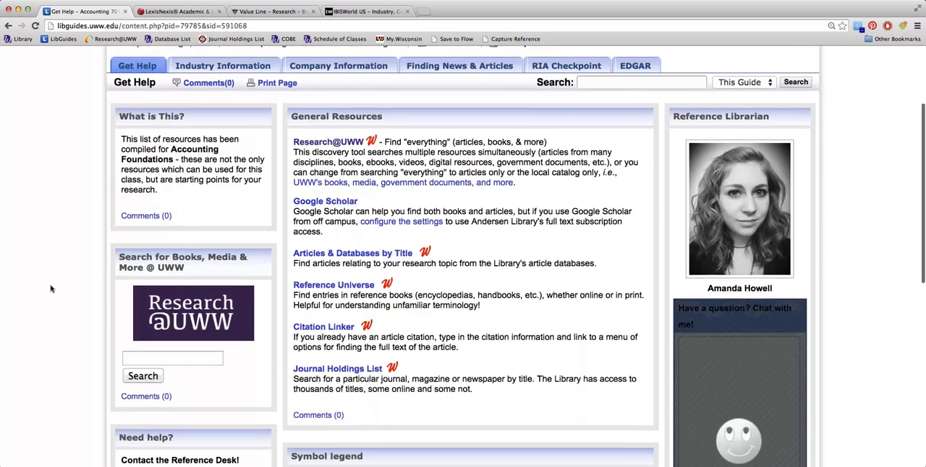